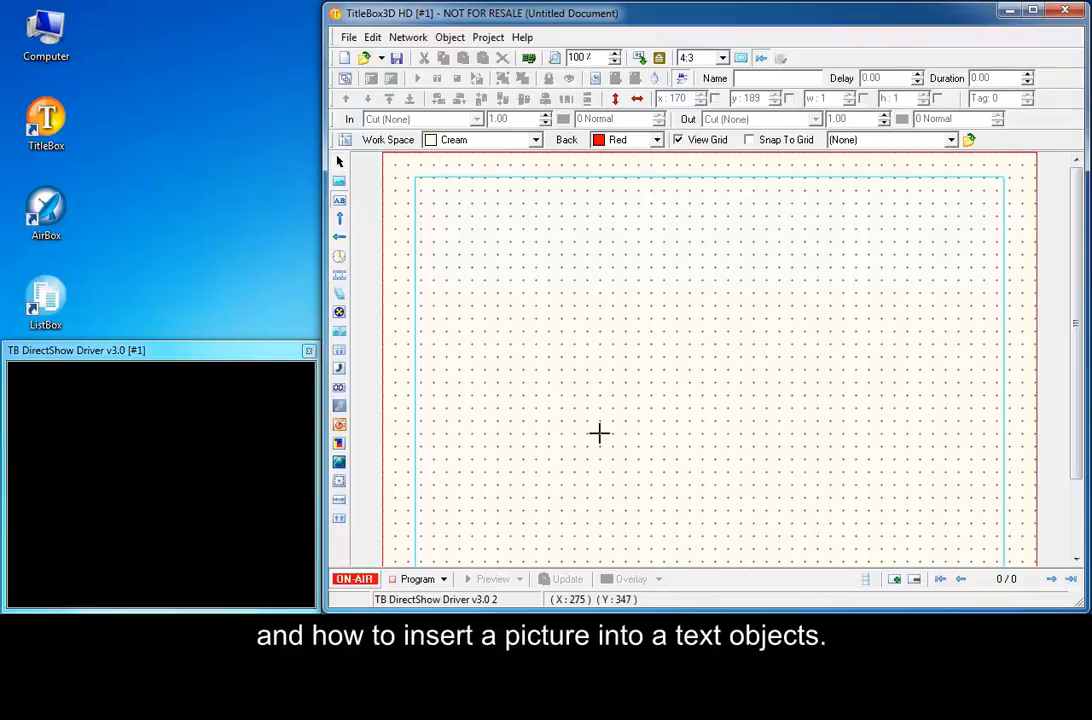
- Create a text object reading 'Text Item' near the scene's bottom right
left_click_drag(750, 482, 1018, 544)
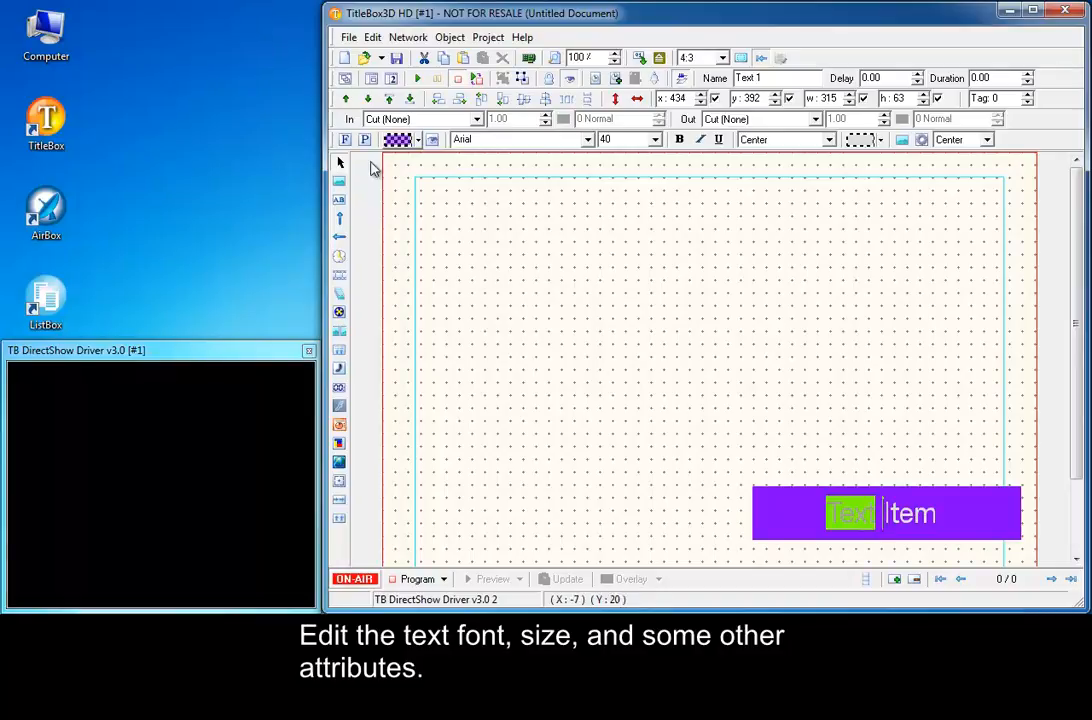
- Style the text as bold italic Segoe UI Light size 48 with a thicker blue outline and shadow
left_click(344, 140)
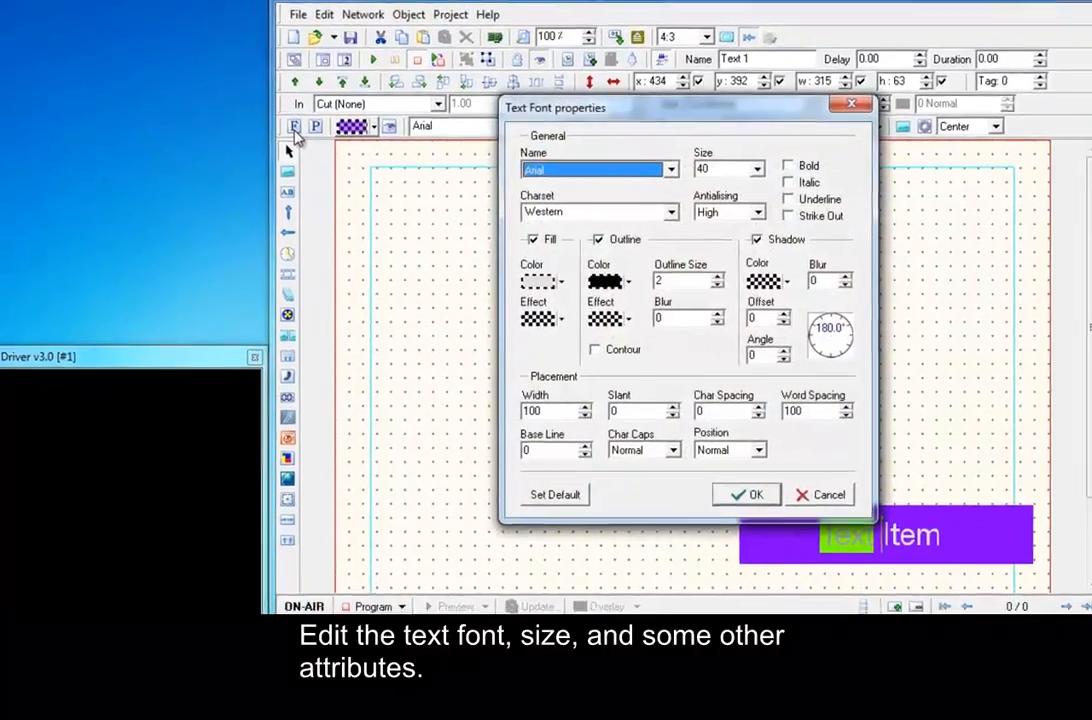
left_click(670, 168)
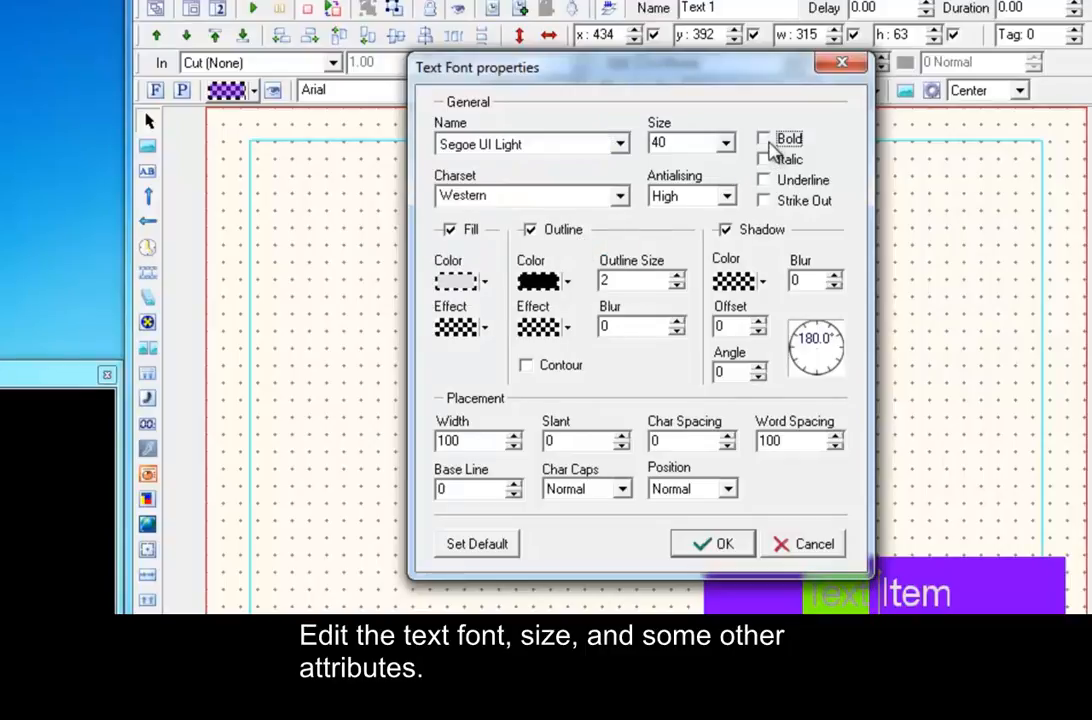
left_click(724, 144)
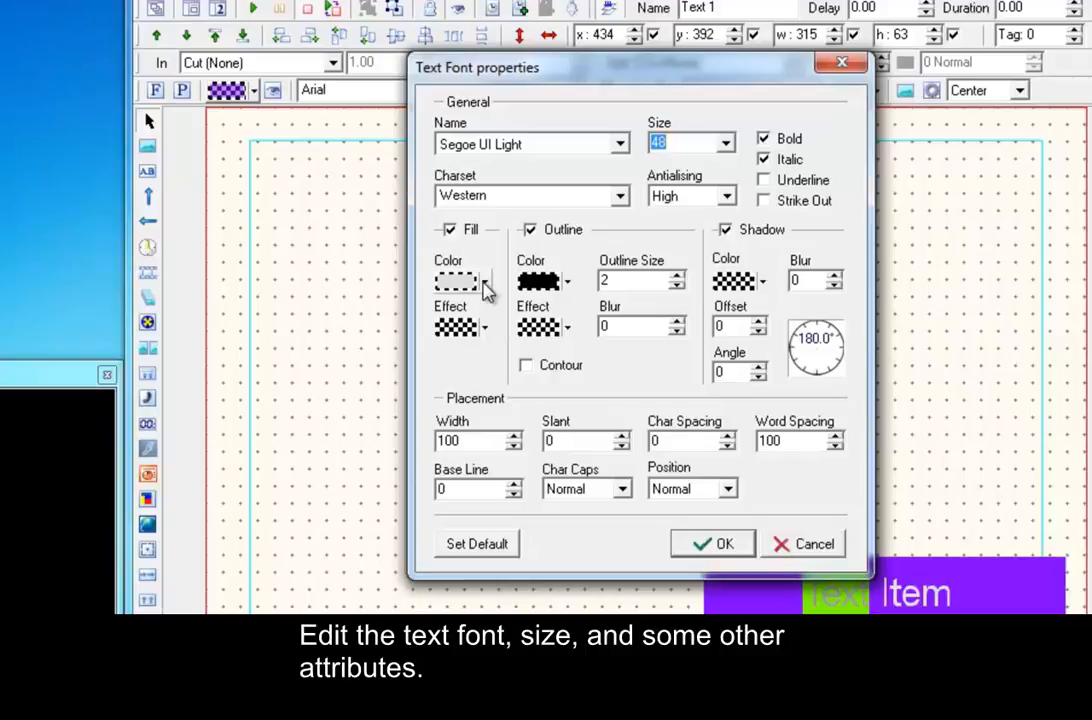
left_click(488, 280)
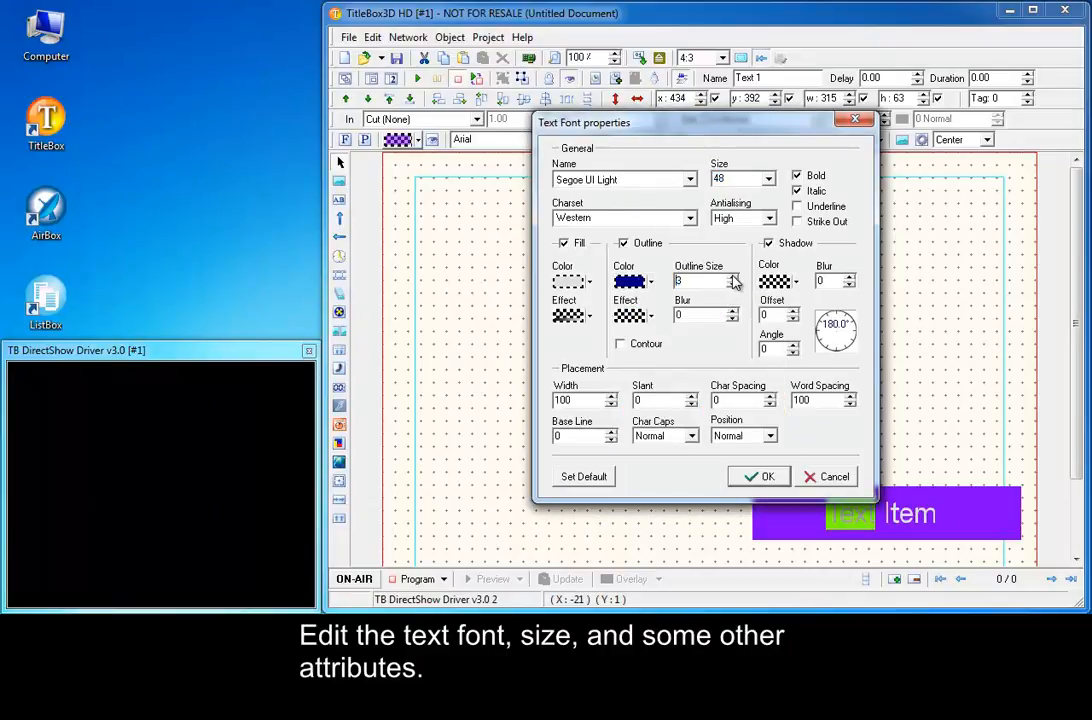
left_click(736, 276)
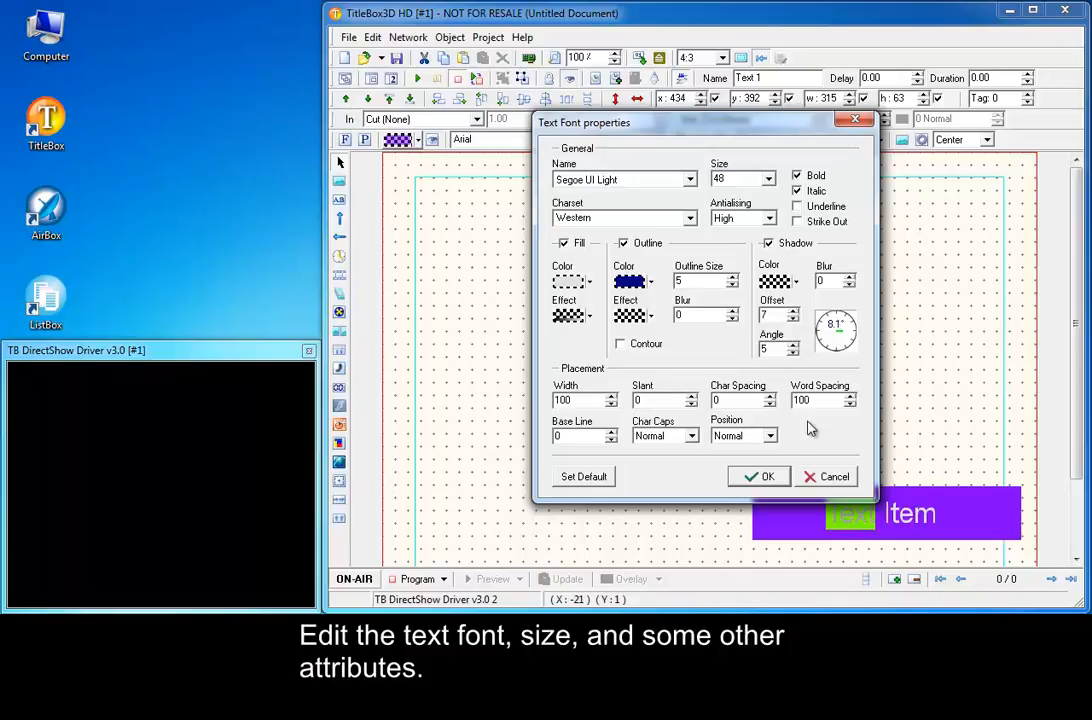
left_click(758, 476)
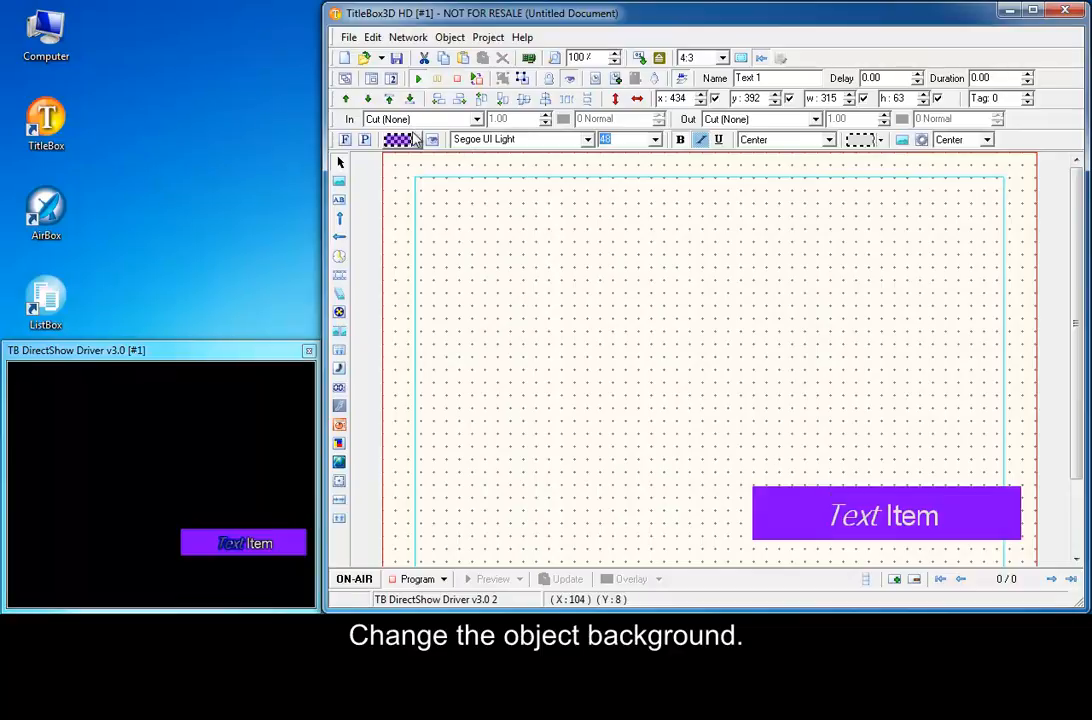
- Give the Text Item object a grey background instead of purple and deselect it
left_click(416, 140)
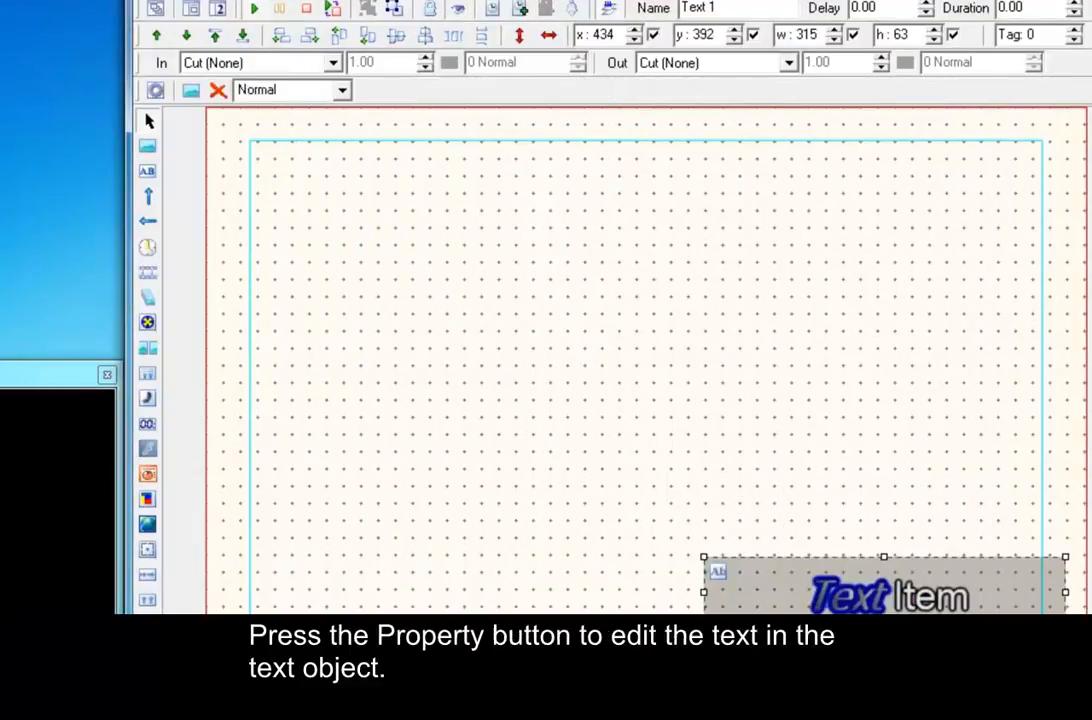
left_click(192, 8)
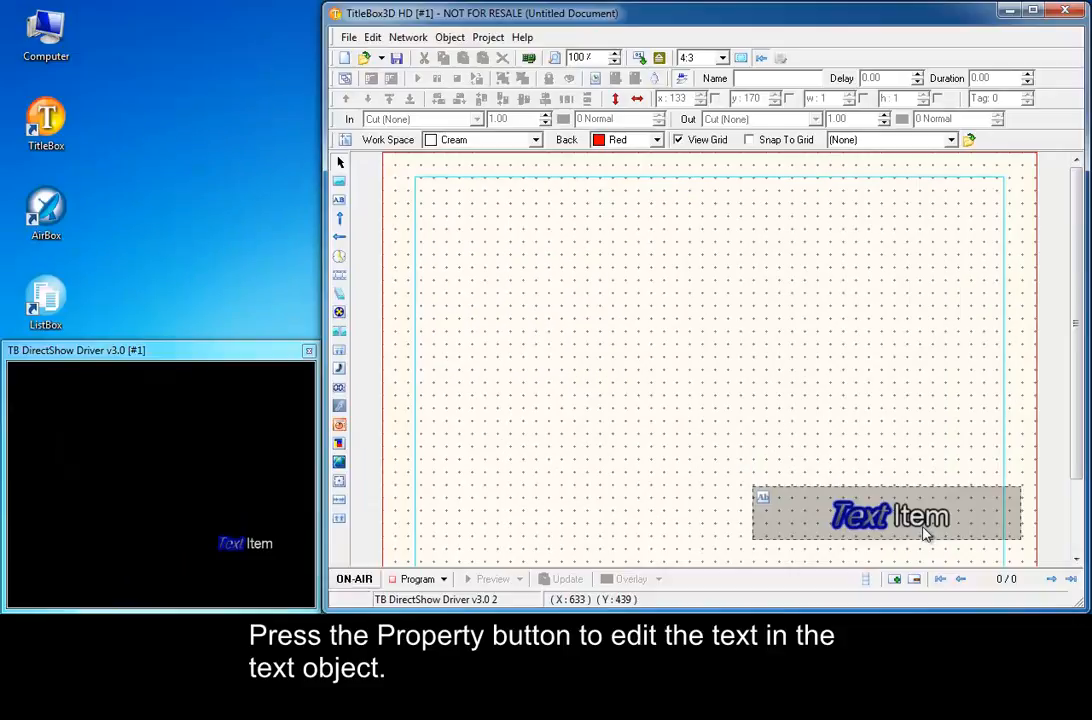
- Add a second template line 'template1' lasting 2 seconds to the text object
left_click(390, 78)
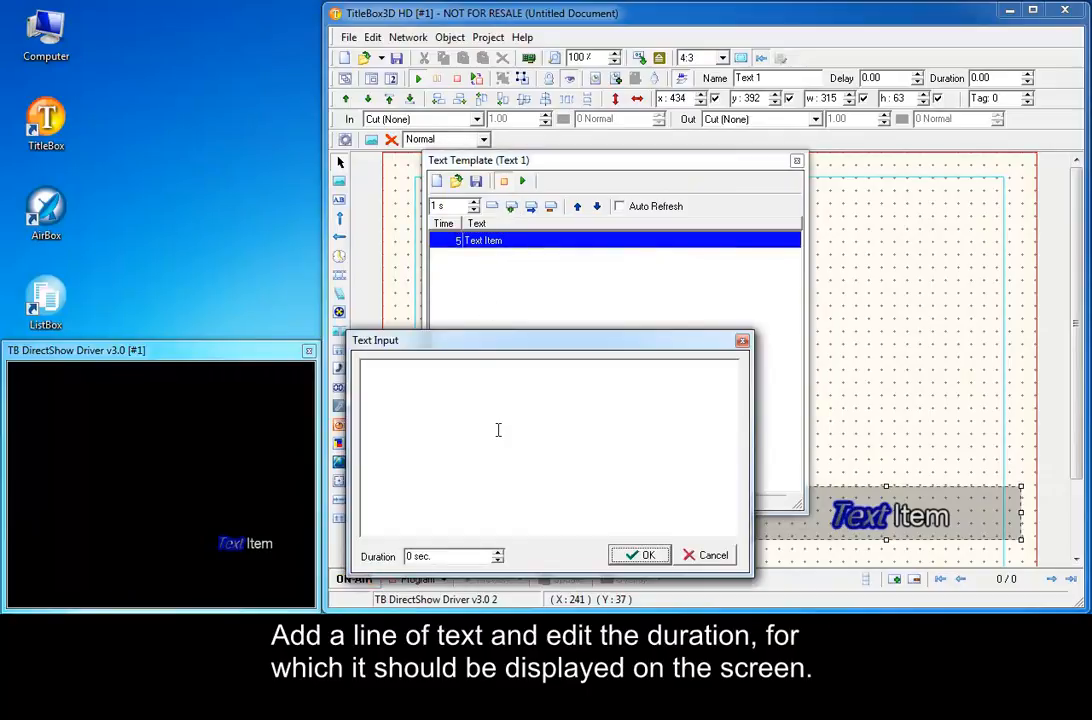
type("template1")
type("2")
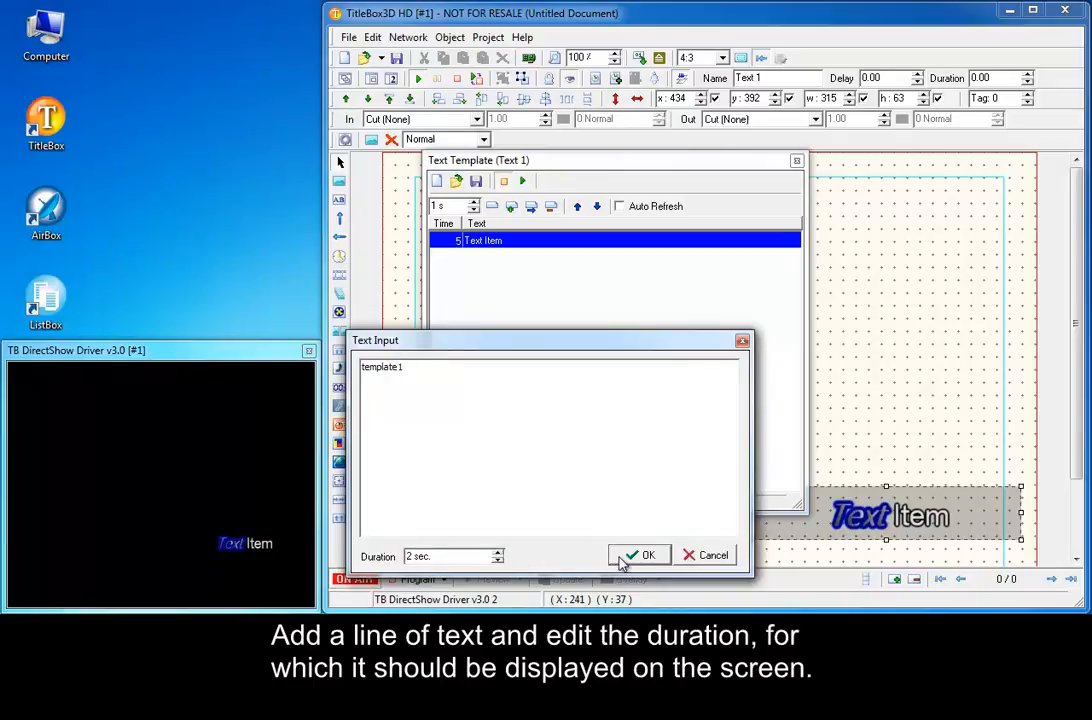
left_click(640, 556)
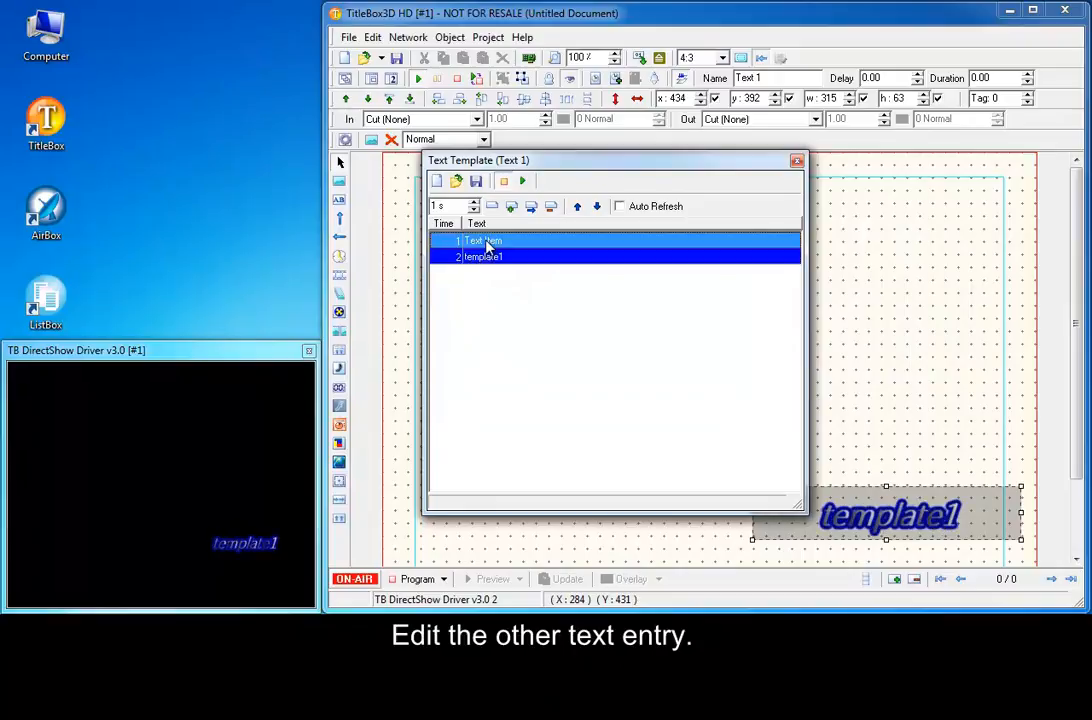
- Edit the Text Item template line so it displays for 5 seconds
right_click(480, 240)
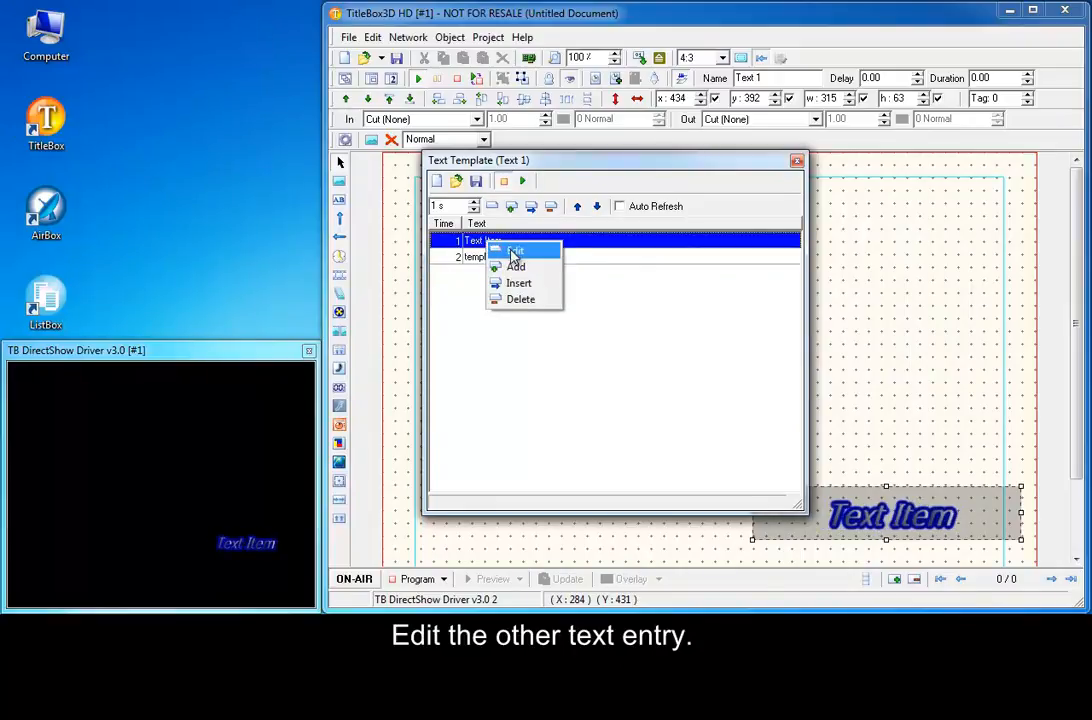
left_click(516, 252)
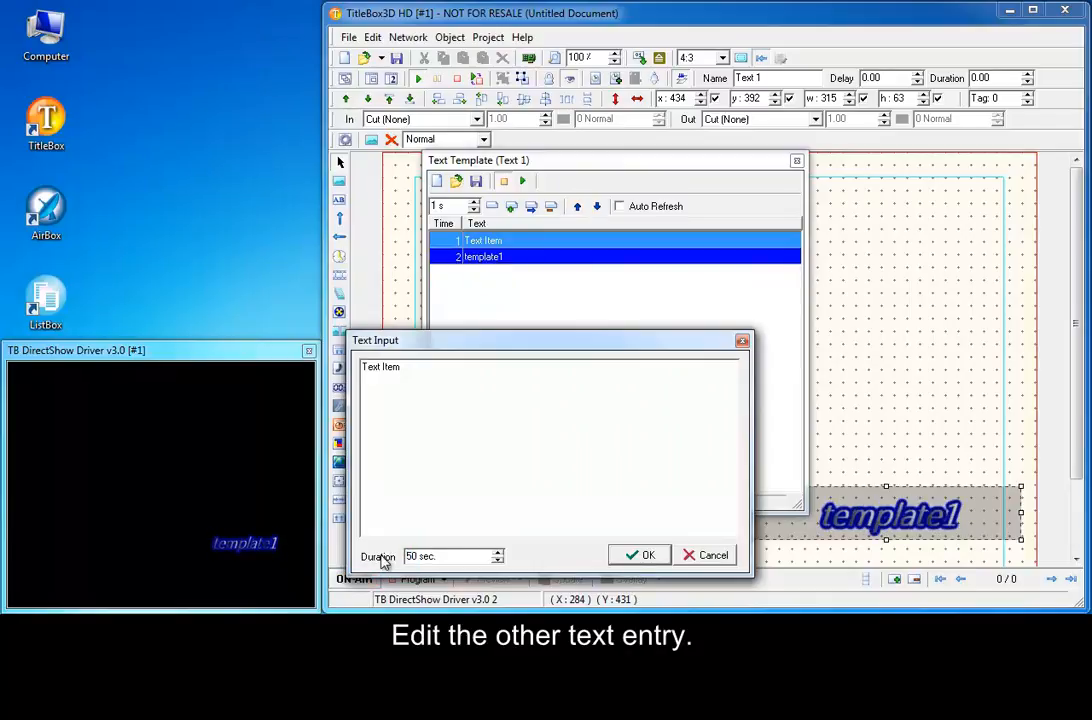
left_click(484, 240)
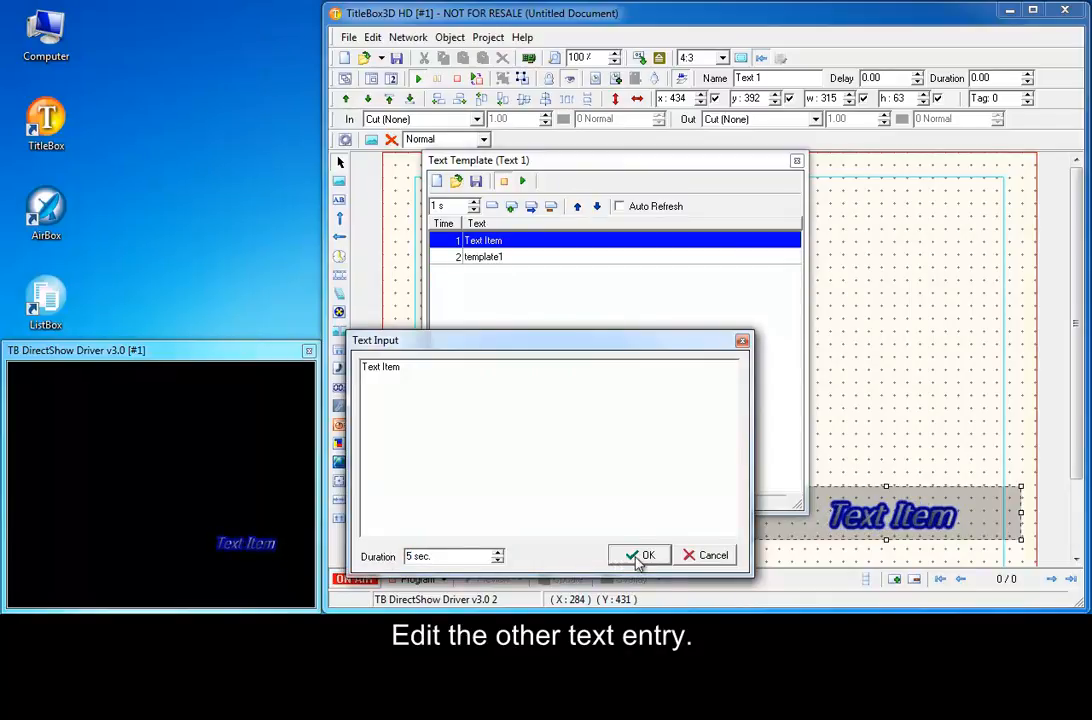
left_click(640, 556)
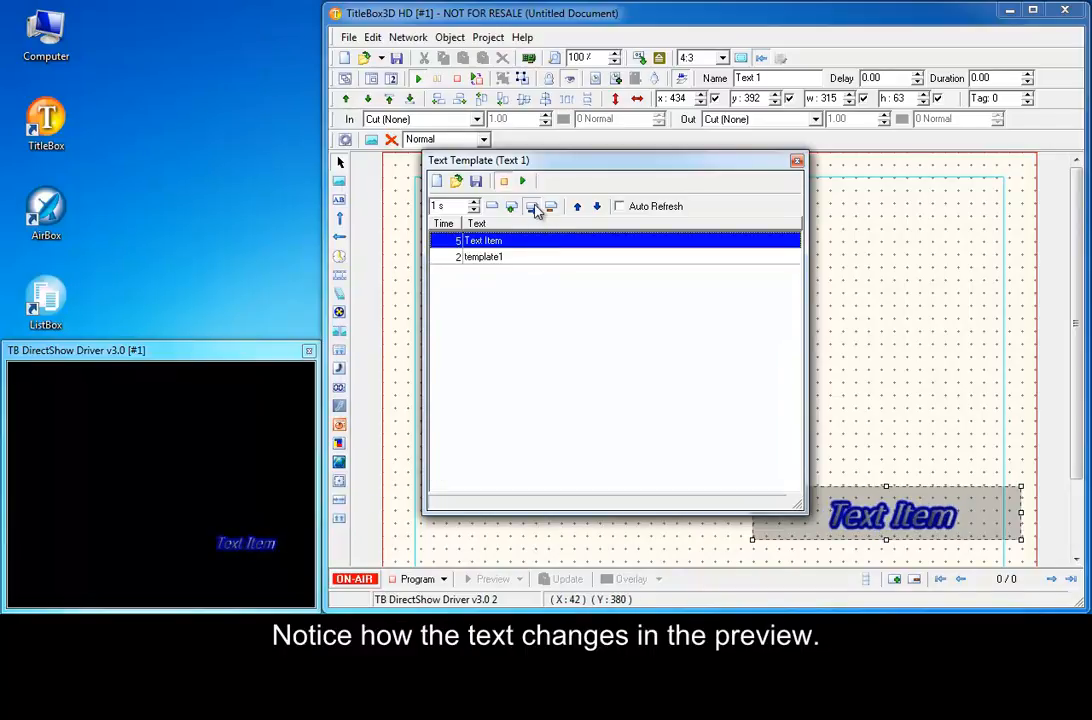
- Add a third template line 'template2' lasting 10 seconds and preview template1
left_click(532, 206)
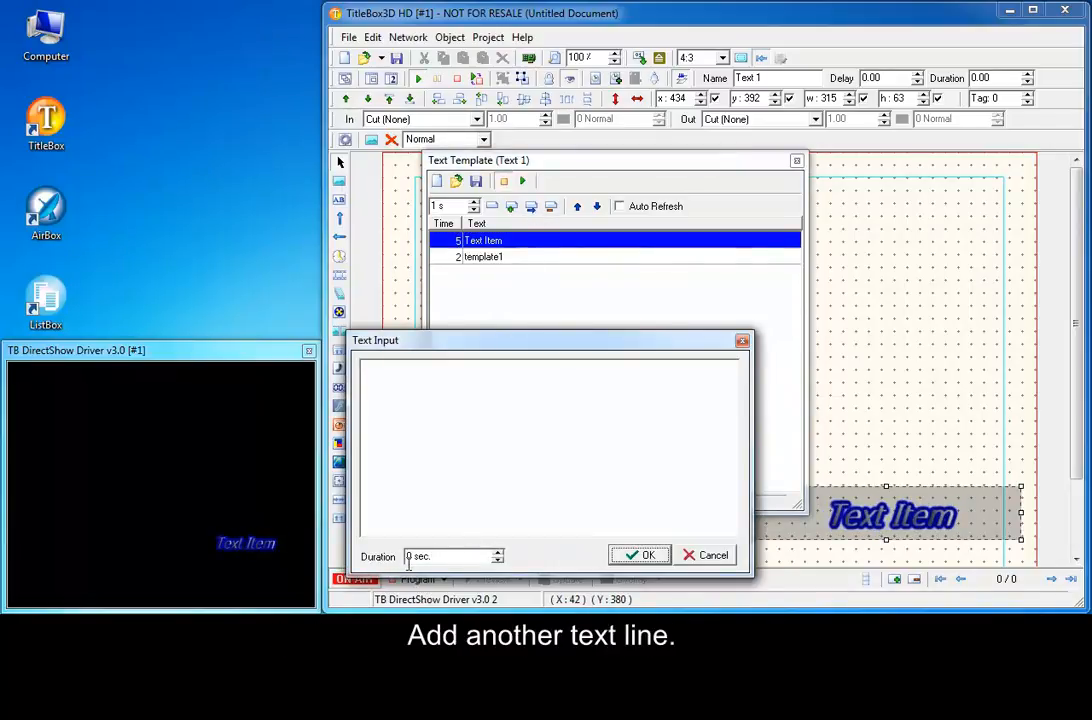
left_click(484, 256)
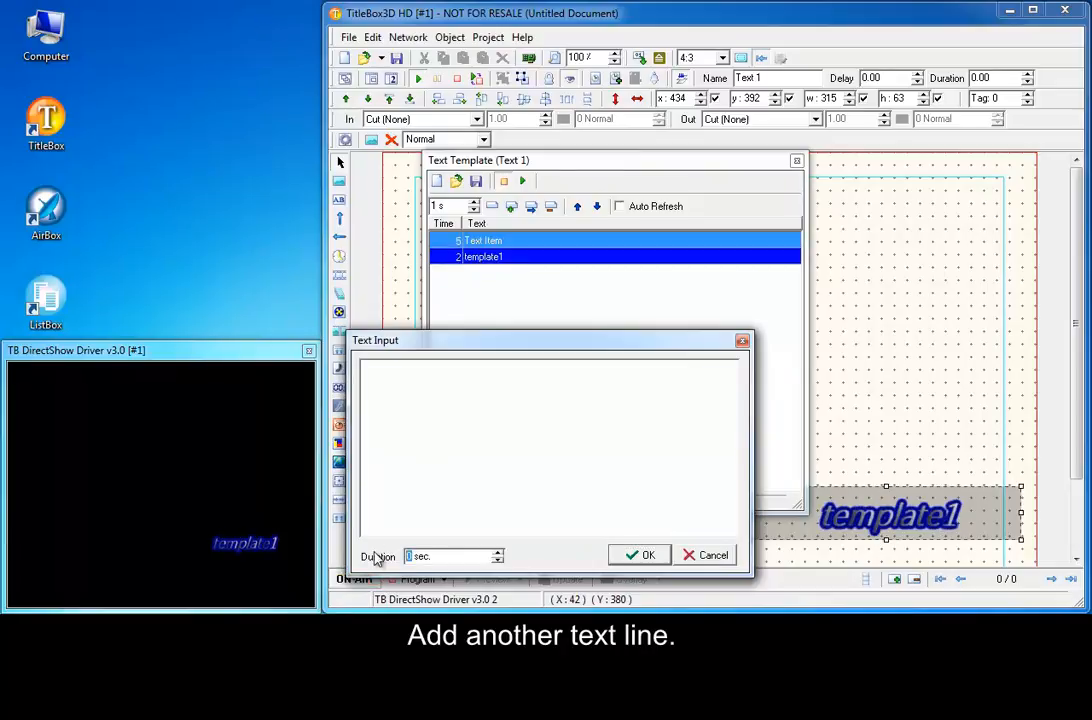
left_click(484, 240)
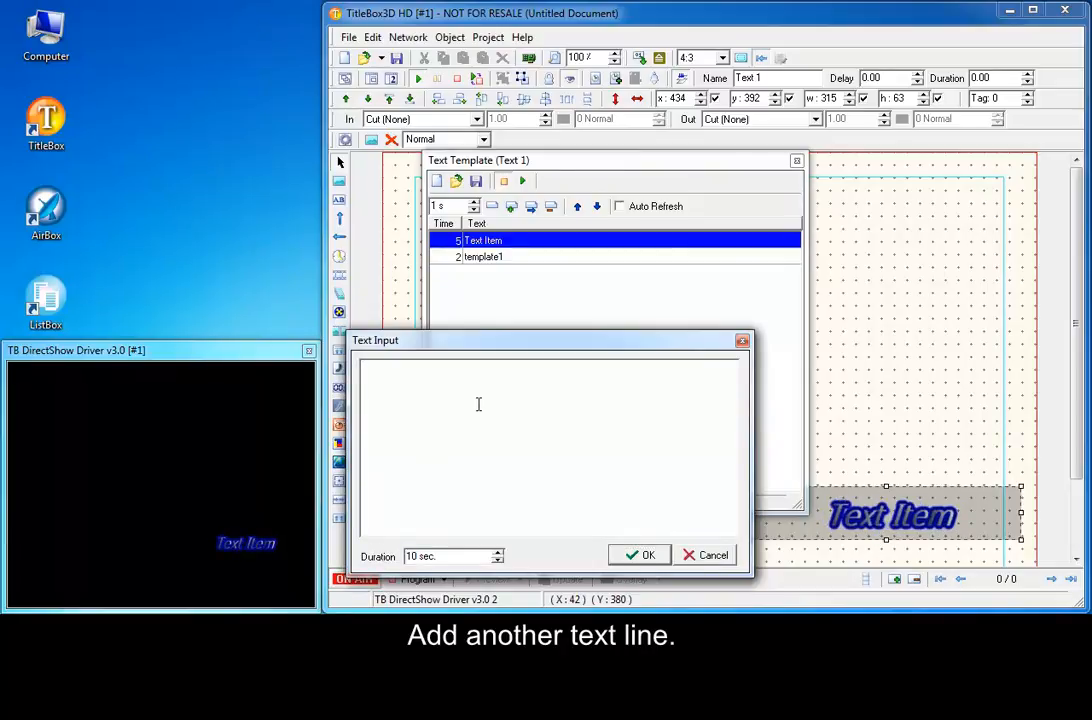
type("template2")
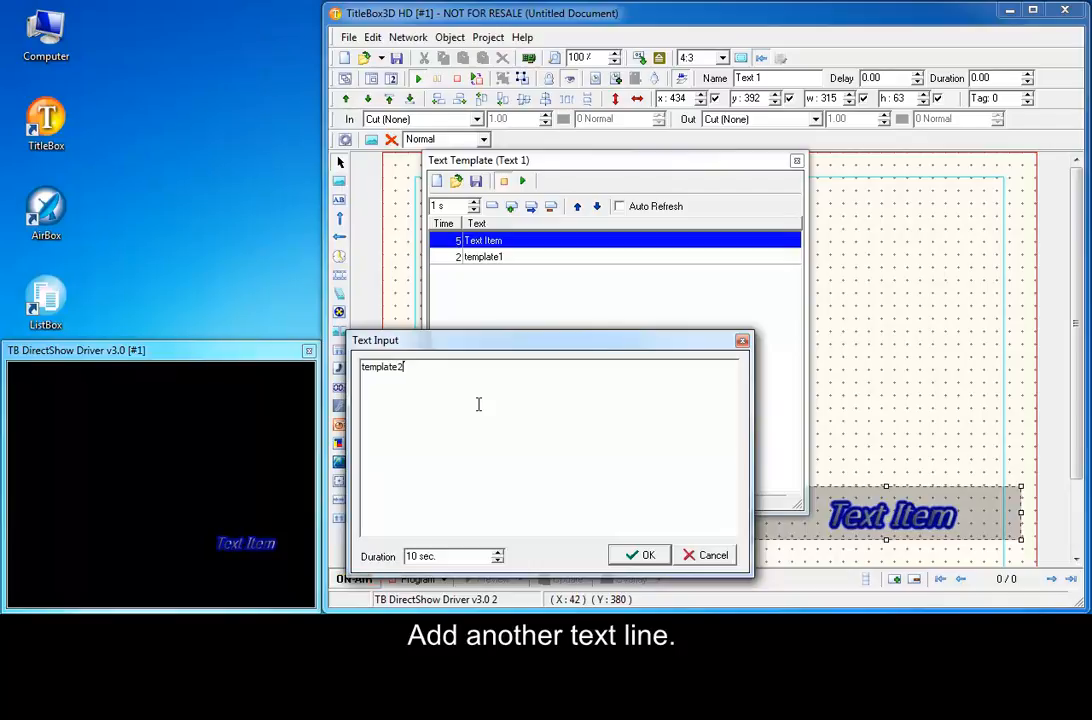
left_click(640, 556)
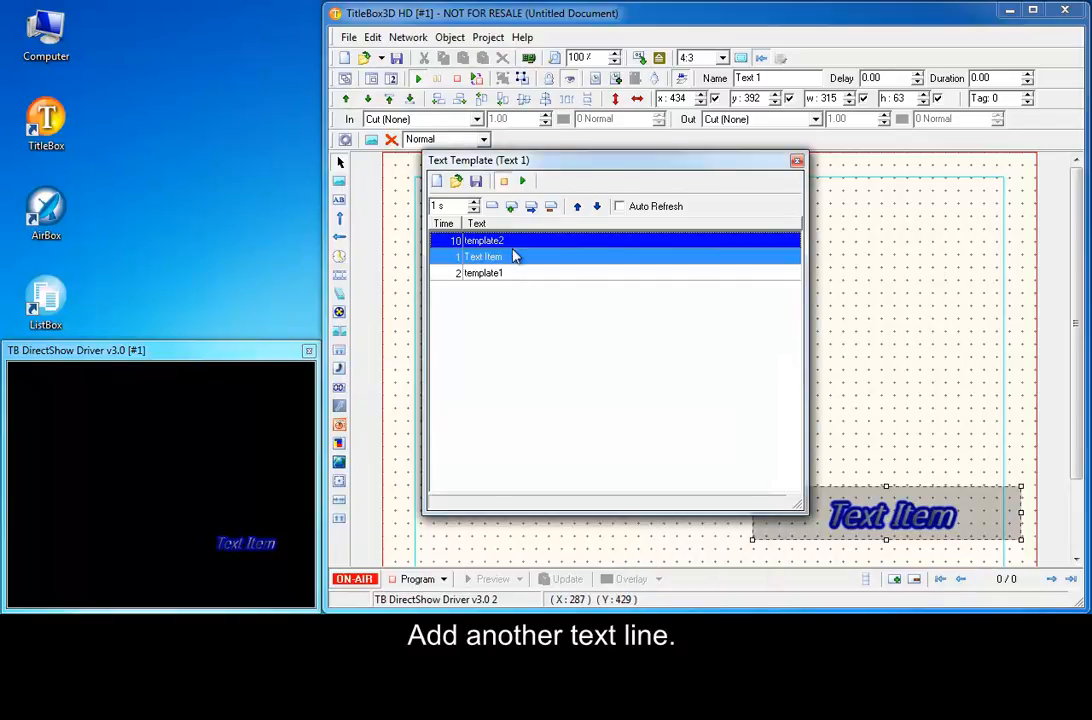
left_click(484, 272)
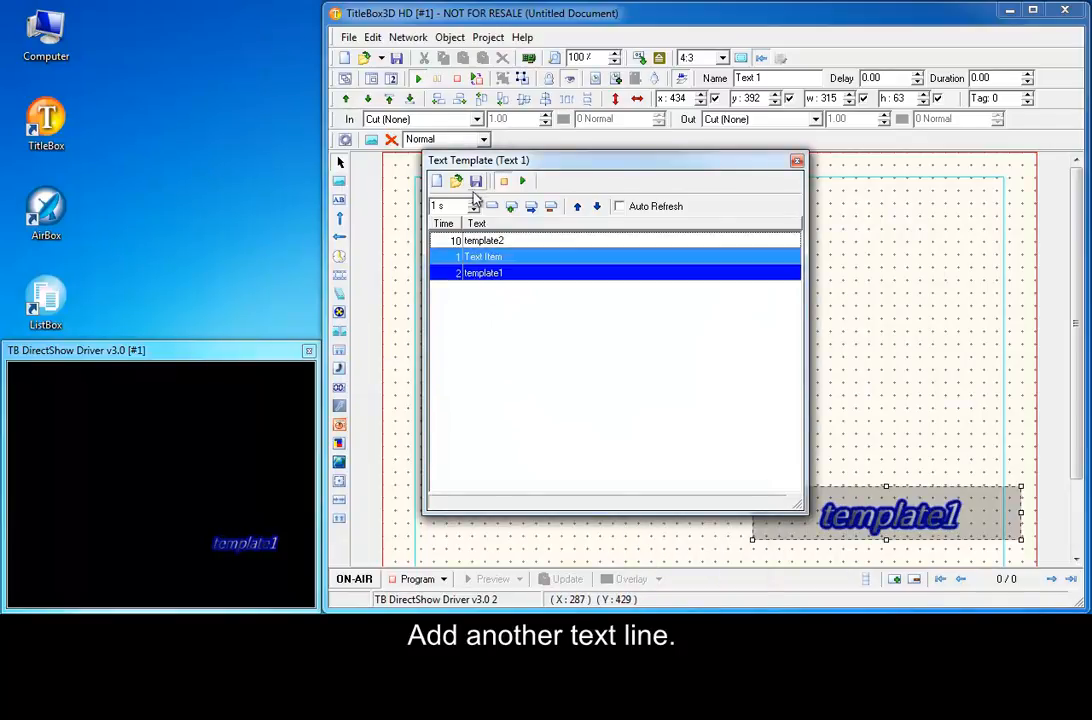
- Play through the three template lines, then save the template as text_templates.txt
left_click(524, 180)
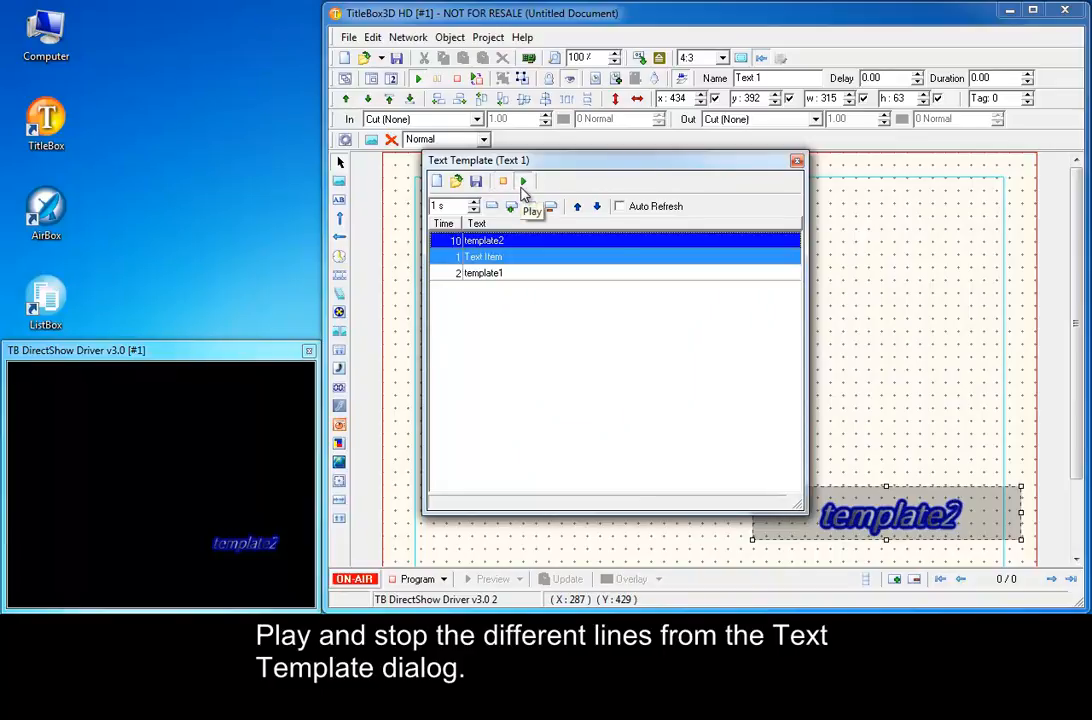
left_click(502, 180)
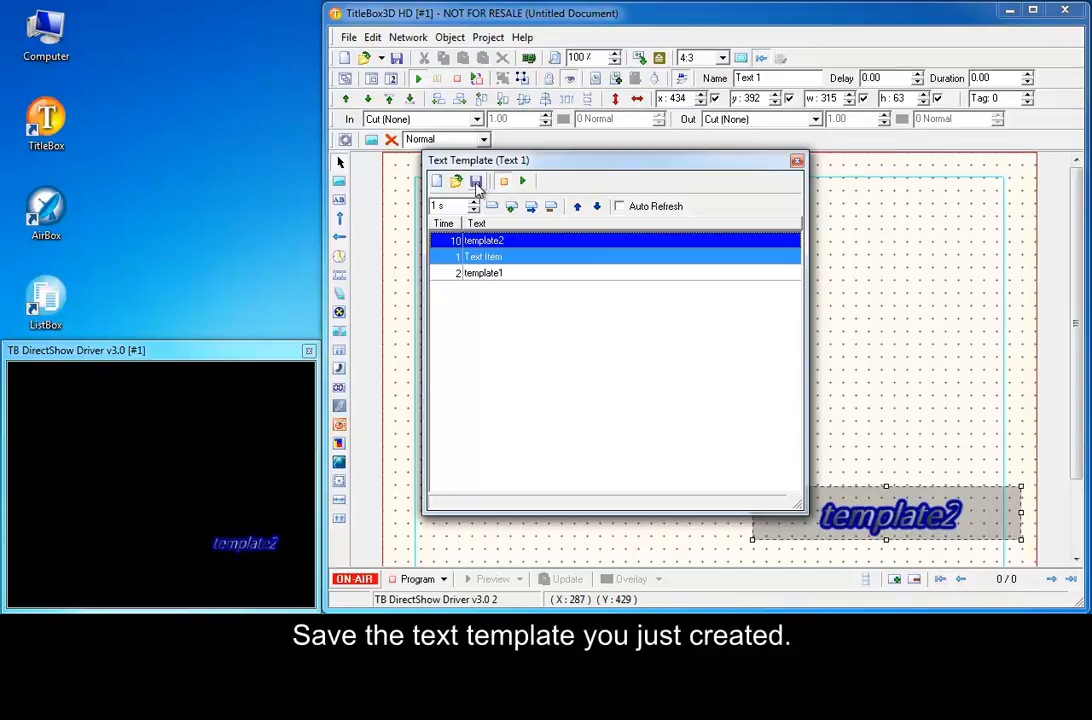
left_click(476, 180)
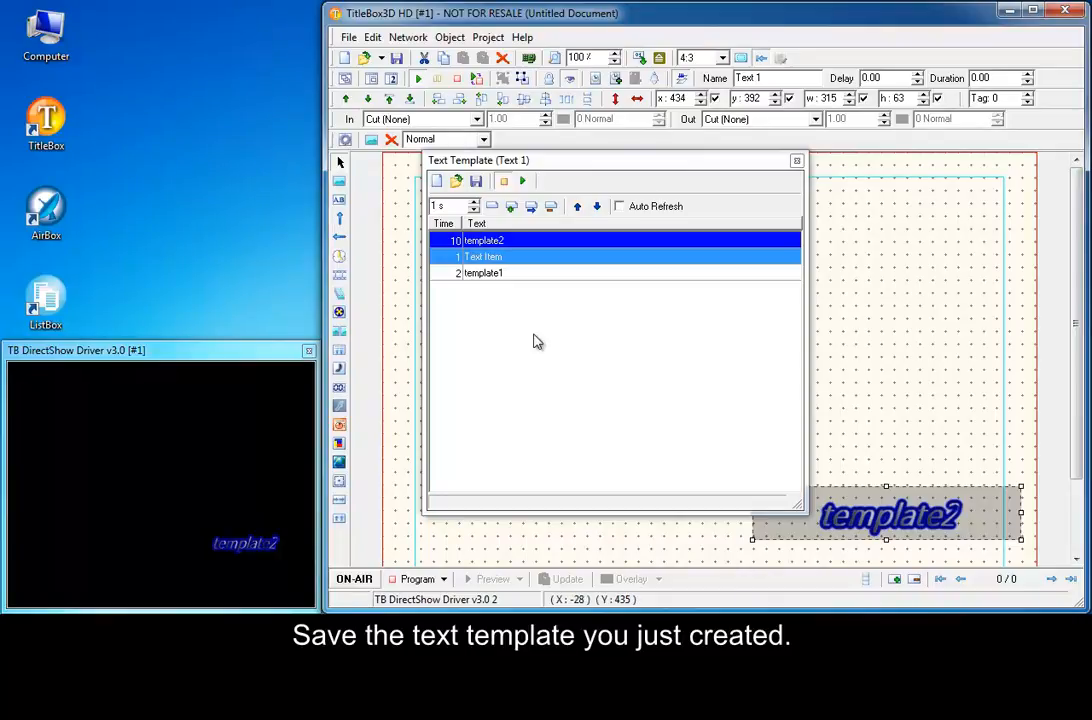
left_click(476, 180)
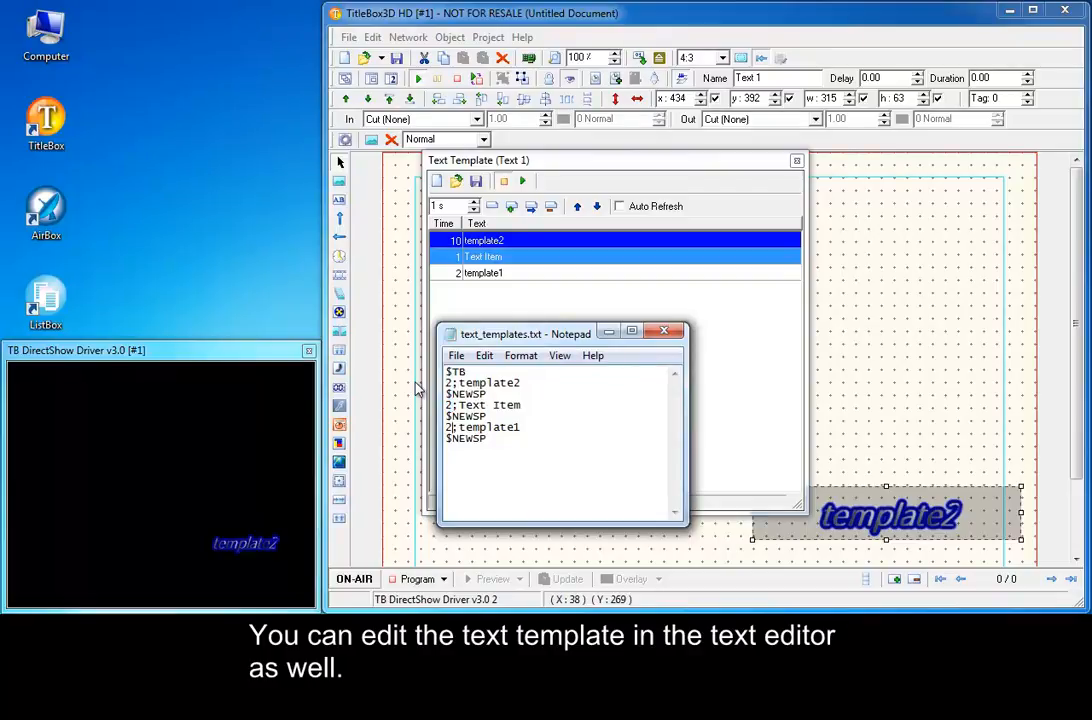
- Replace the template entries in Notepad with 1111, 2222 and 3333
double_click(488, 382)
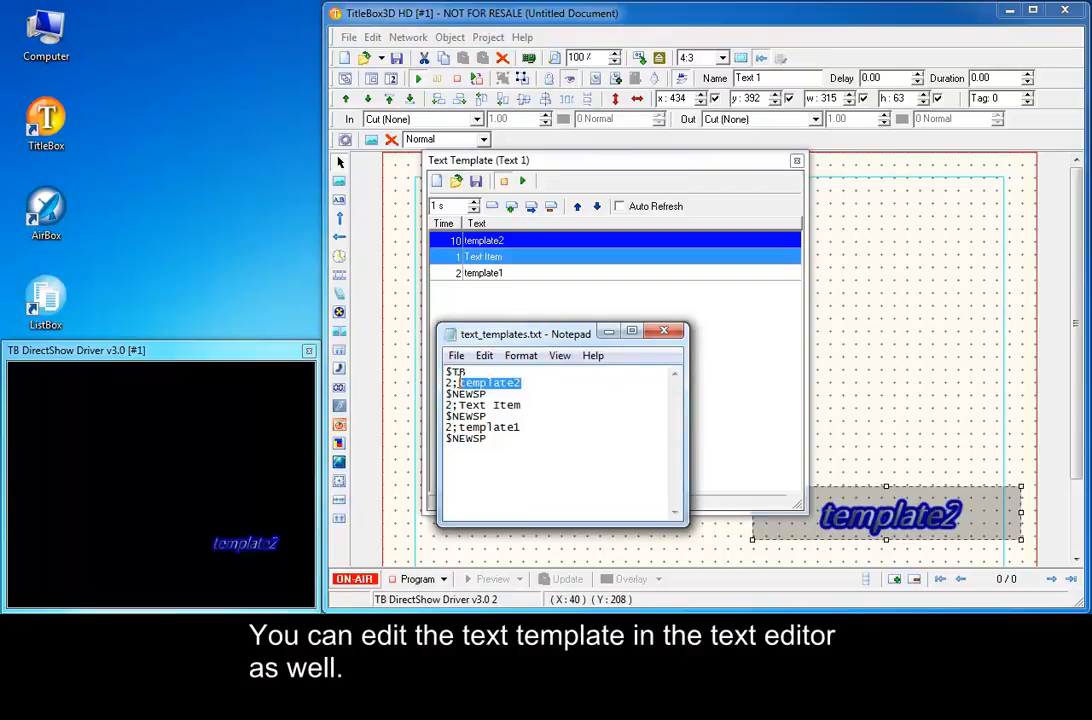
type("1111")
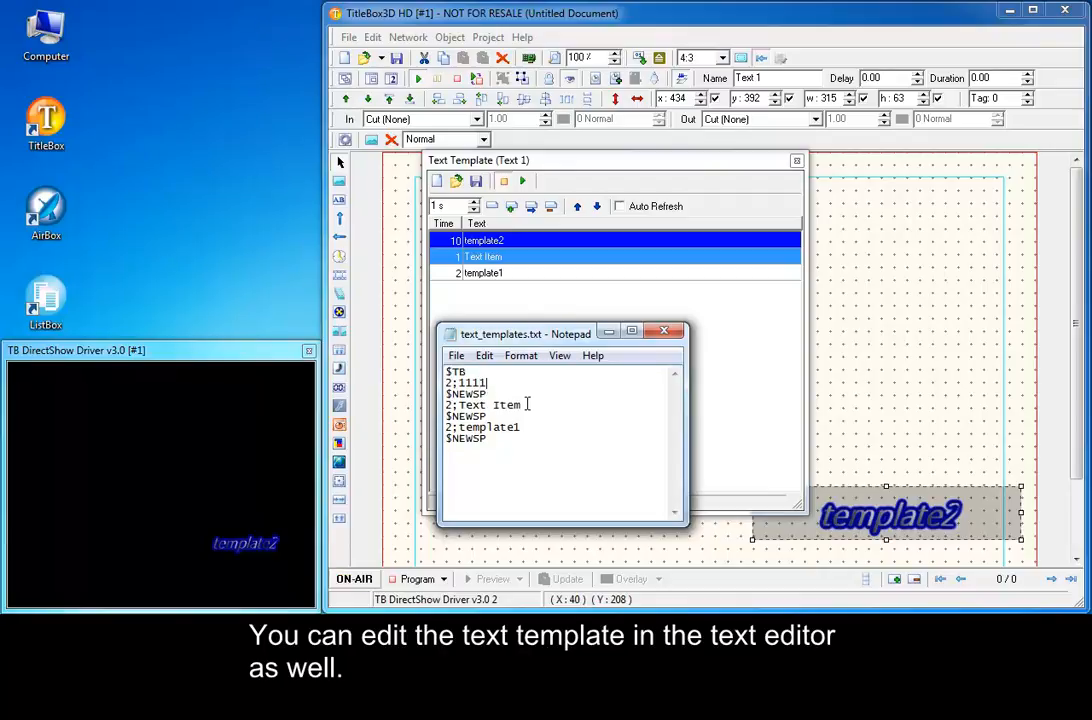
type("222")
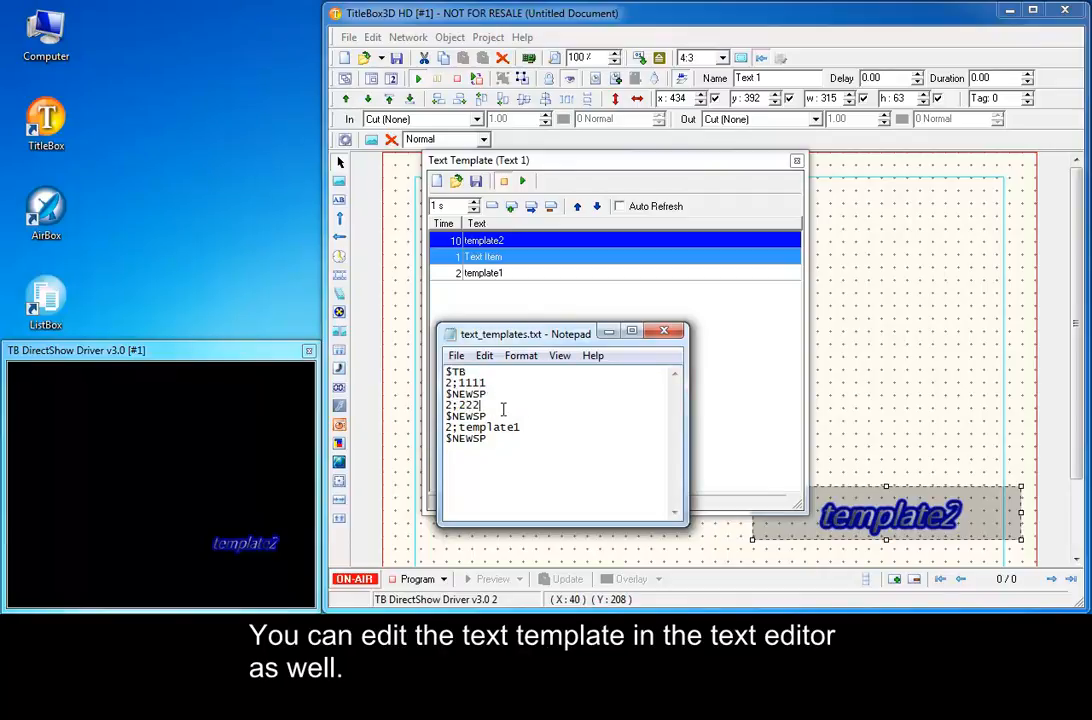
double_click(484, 428)
type("2;3333")
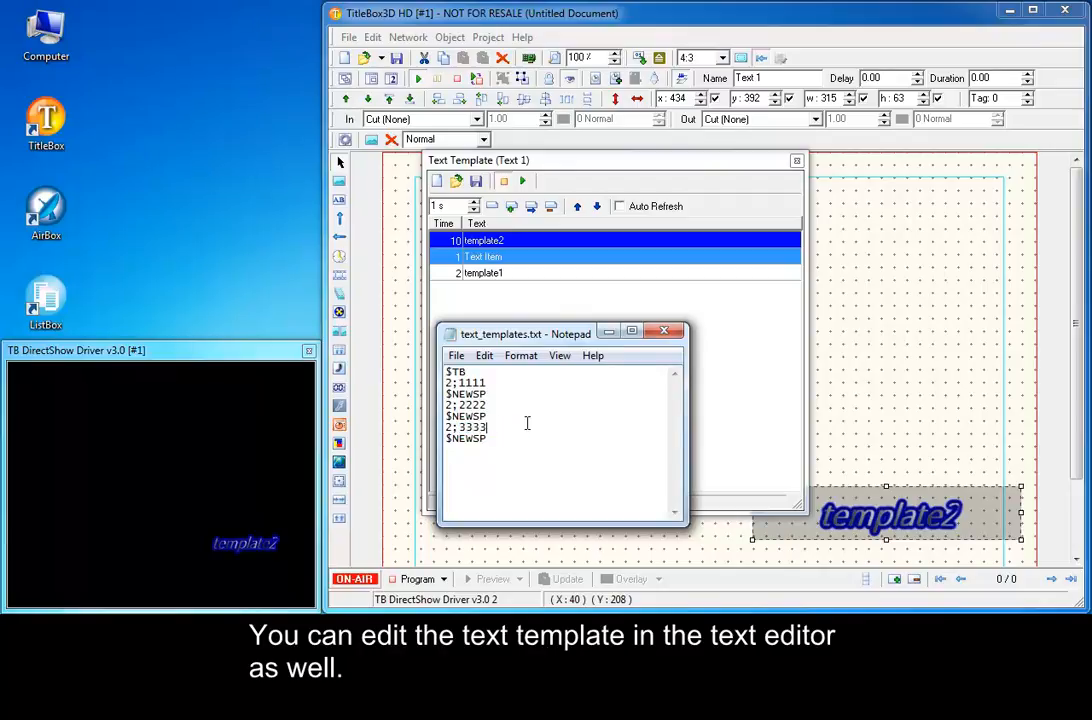
- Save the edited template file and close Notepad
left_click(456, 356)
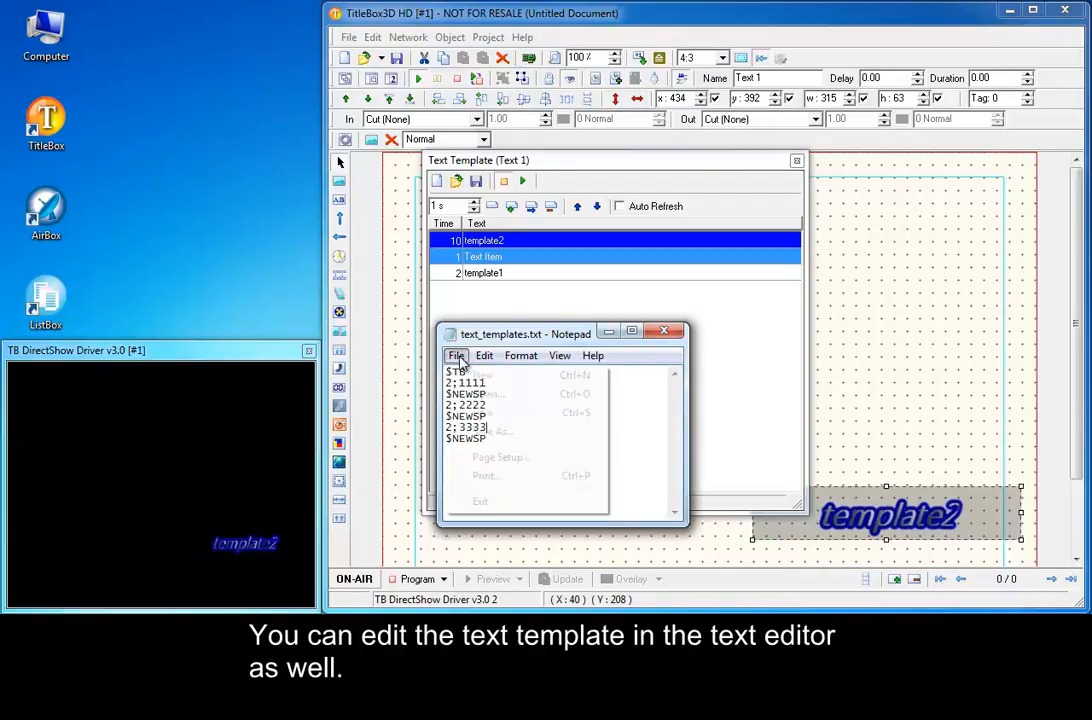
left_click(456, 356)
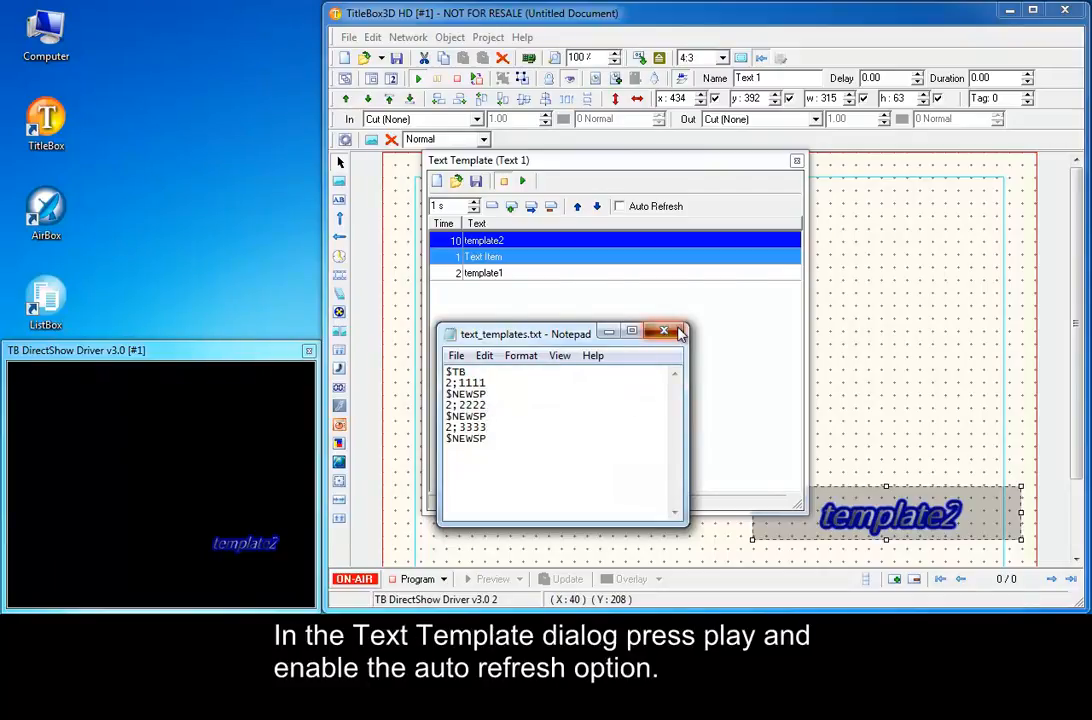
left_click(680, 332)
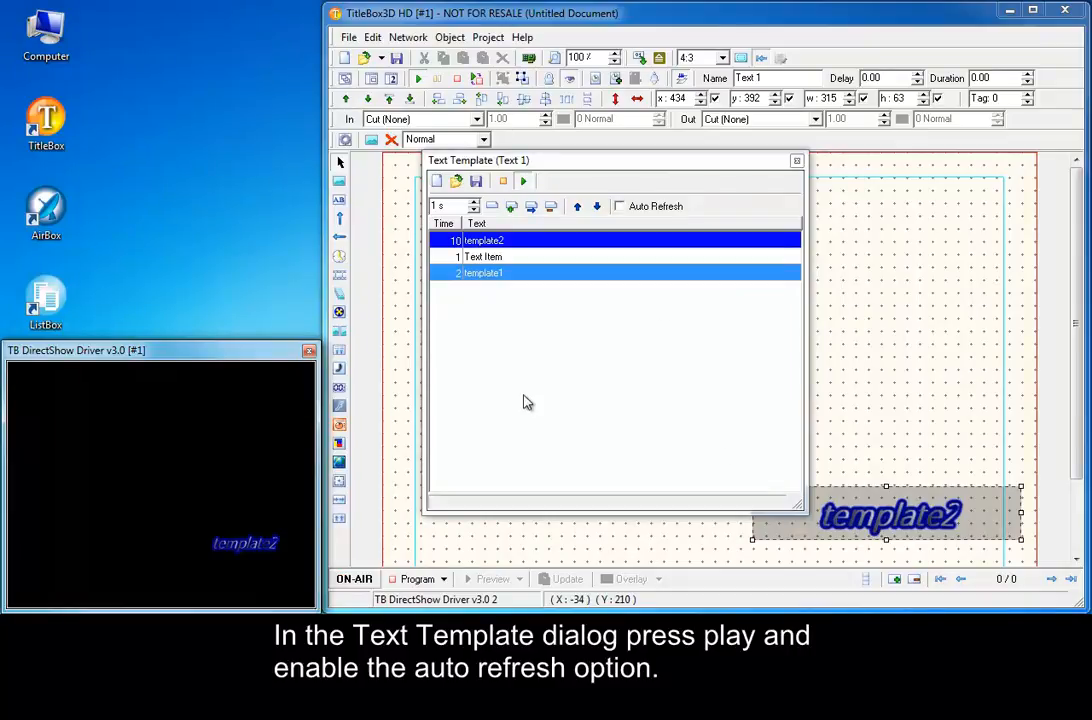
mouse_move(628, 248)
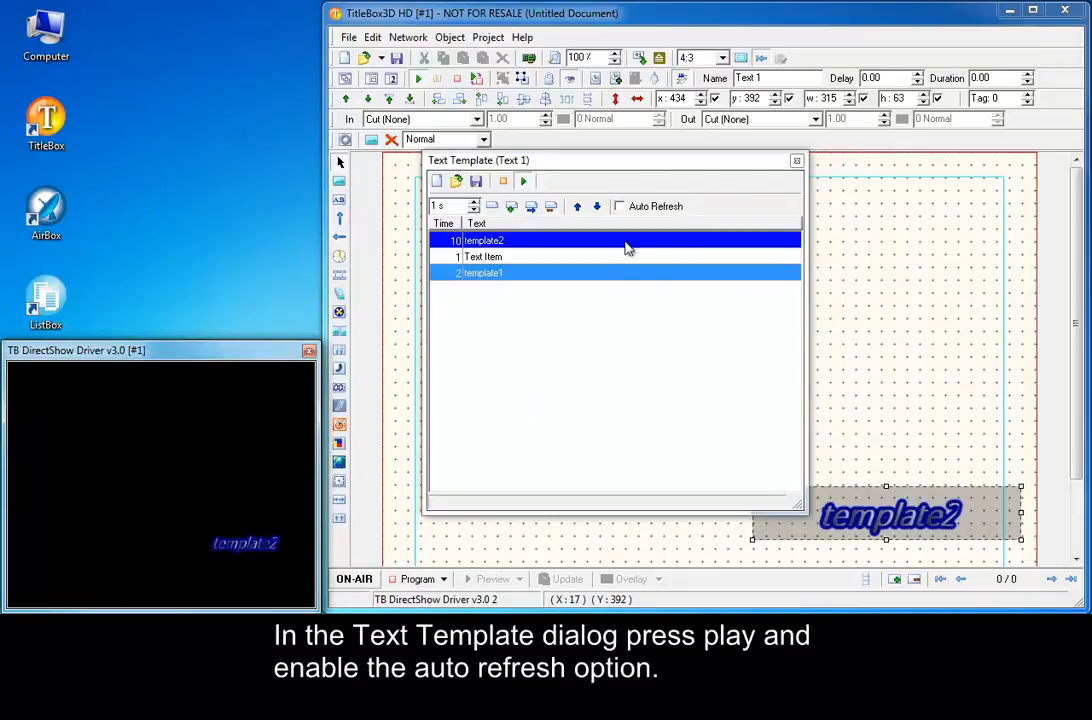
- Enable Auto Refresh so the template lists 1111, 2222, 3333, then close the dialog
left_click(620, 206)
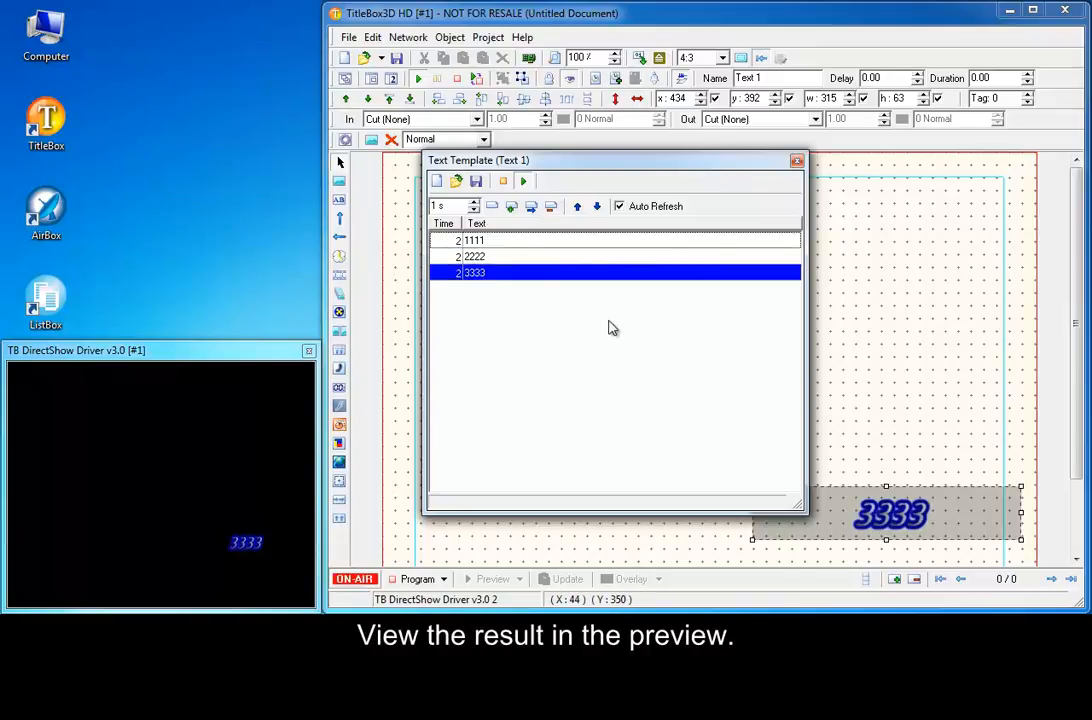
left_click(796, 160)
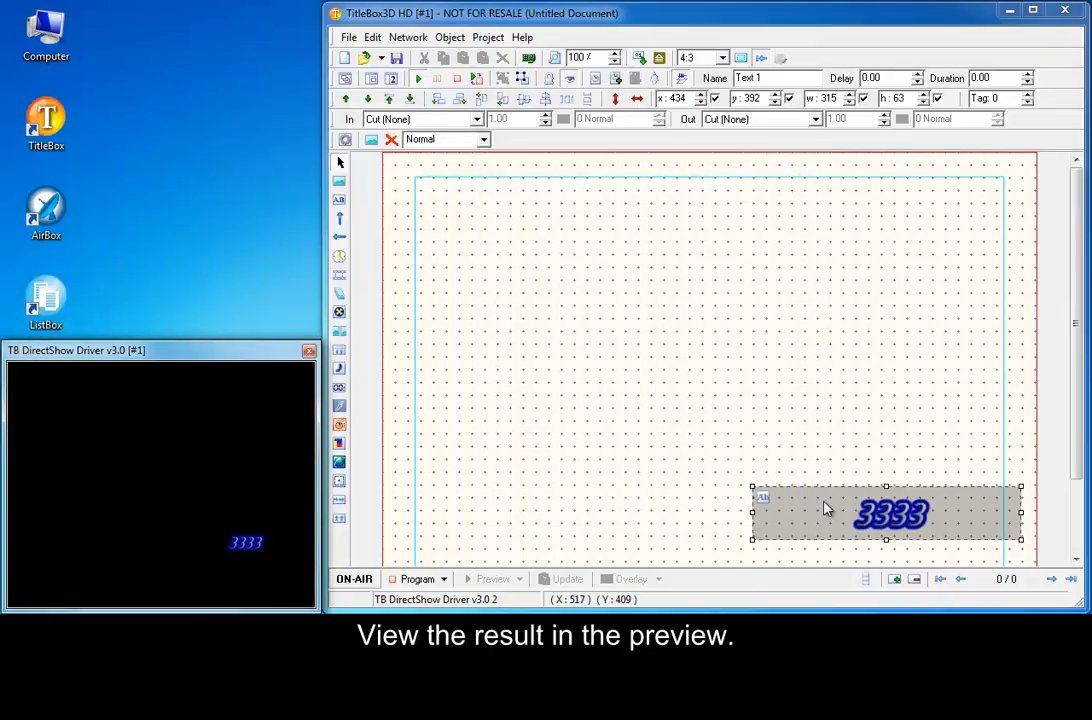
- Pause the text object's template playback from its context menu
right_click(884, 512)
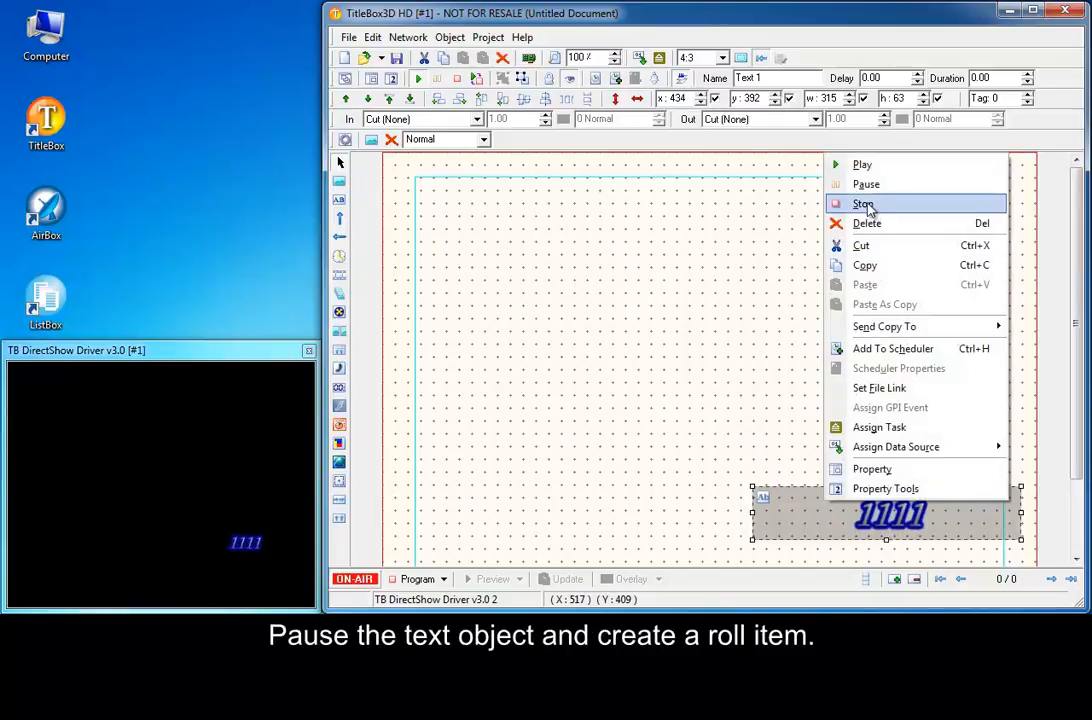
left_click(862, 204)
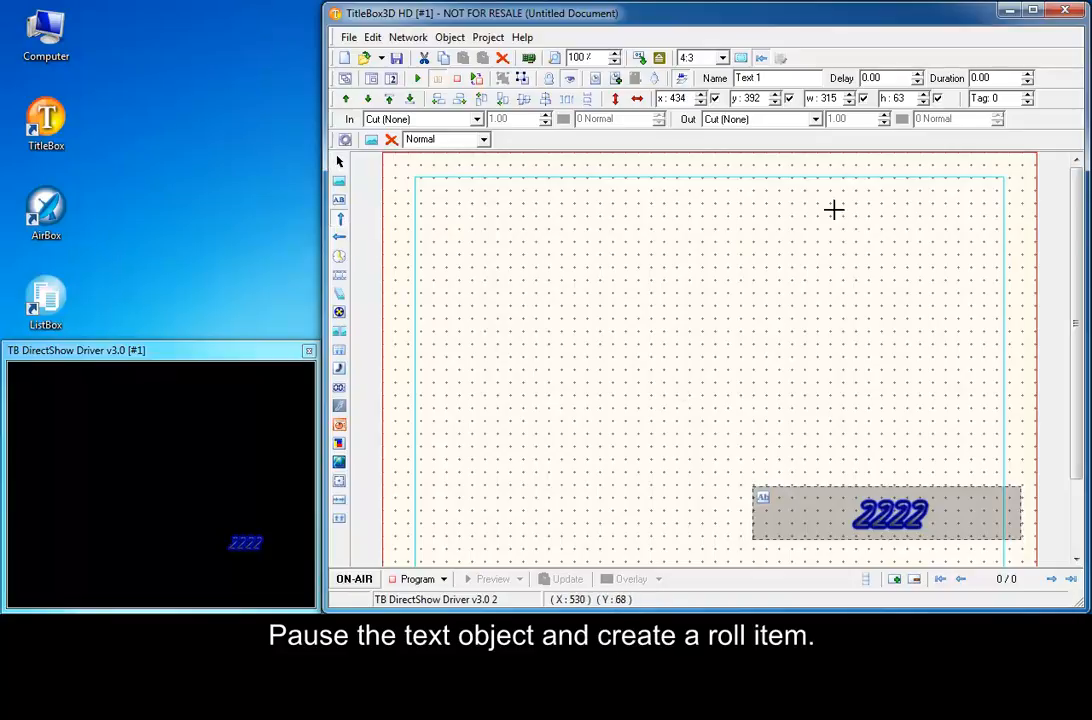
- Draw a tall roll item at upper right reading 'This is a roll item'
left_click_drag(834, 210, 1008, 470)
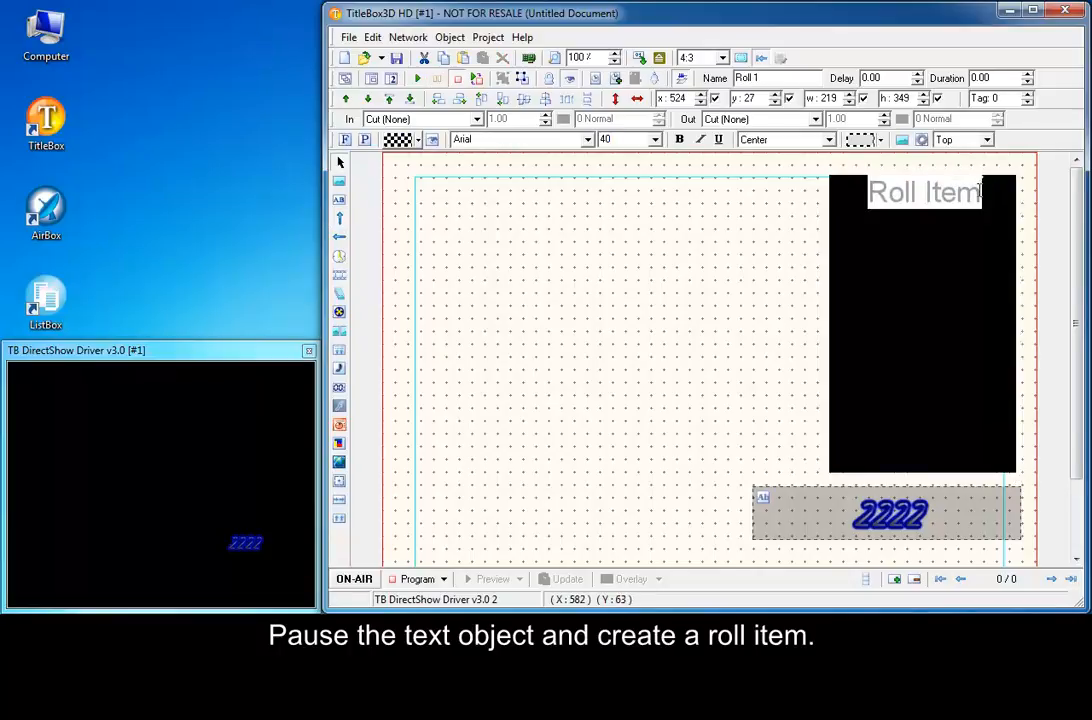
type("This is")
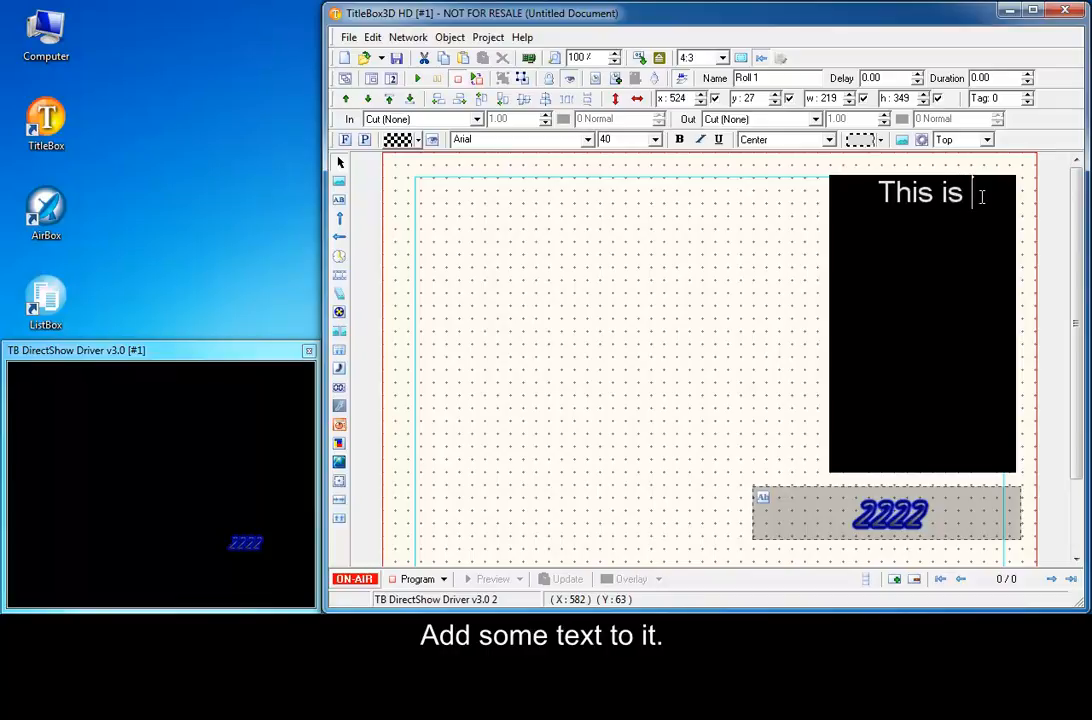
type("a roll item")
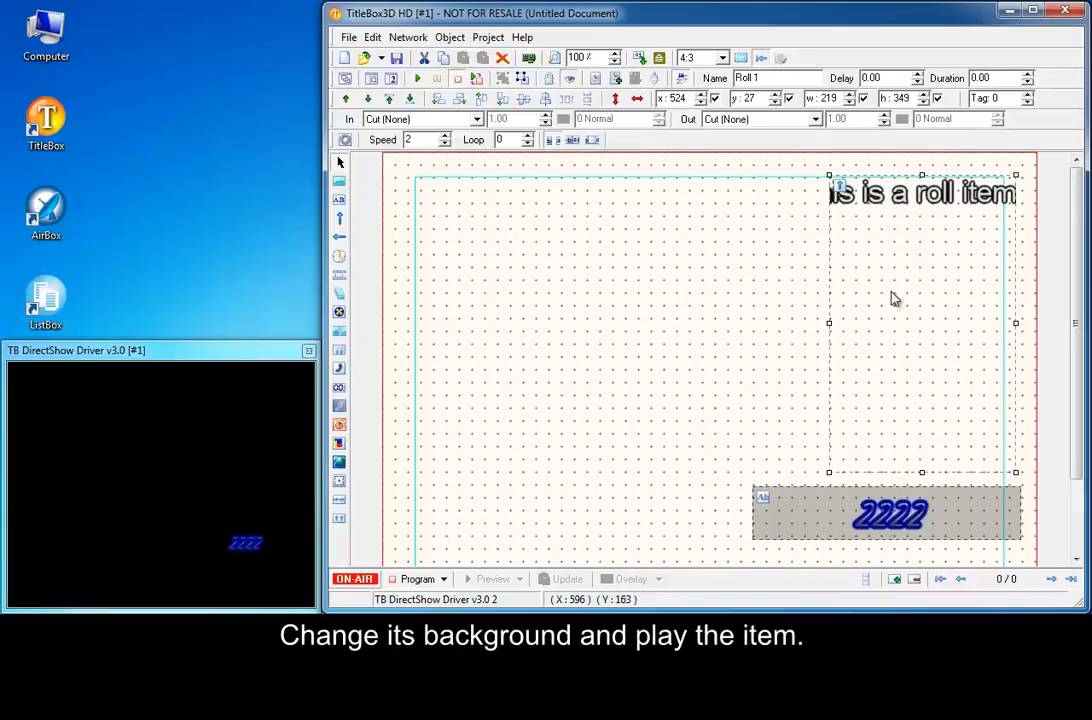
- Give the roll item a yellow background with centre-aligned, auto-wrapped text
left_click(408, 140)
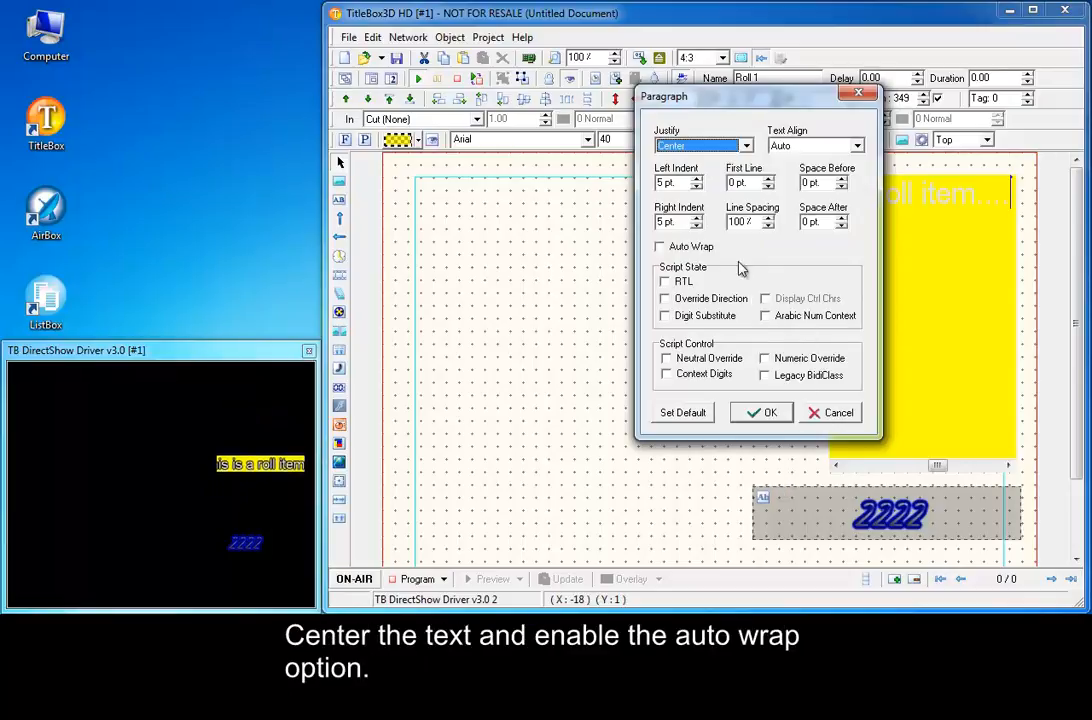
left_click(856, 146)
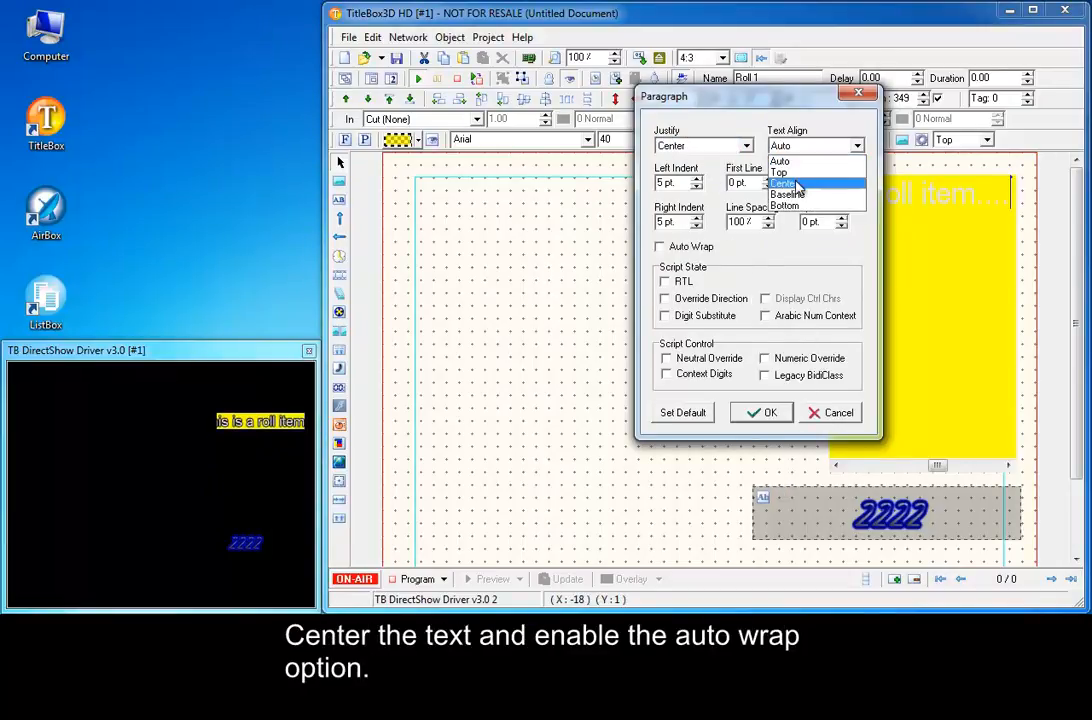
left_click(784, 184)
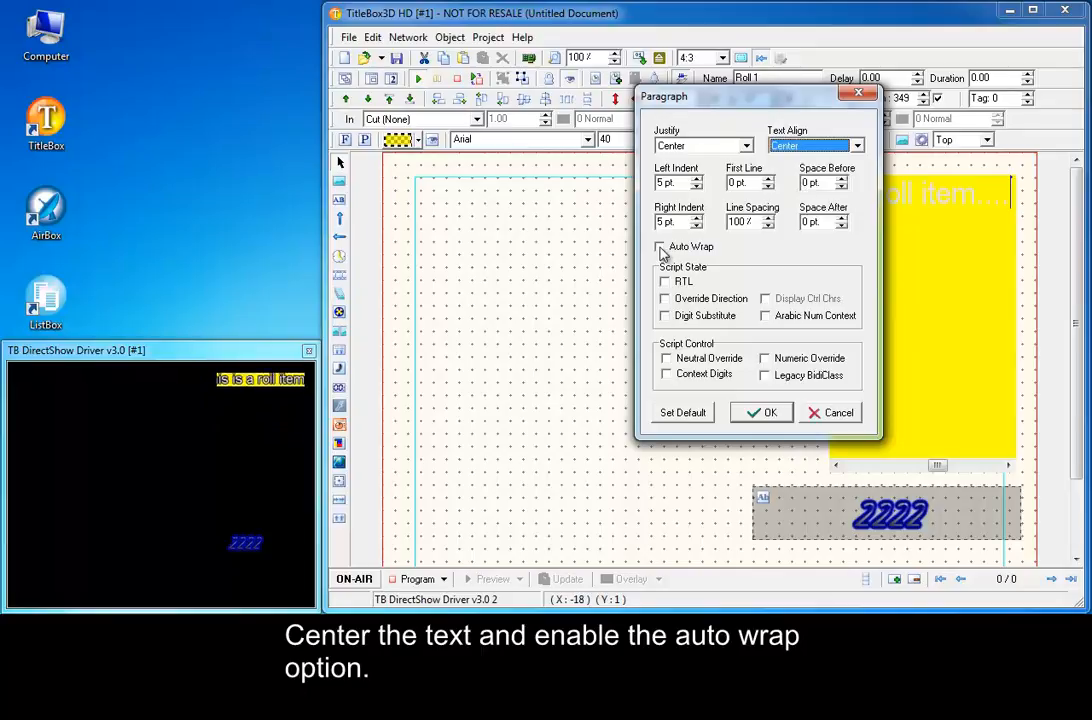
left_click(760, 412)
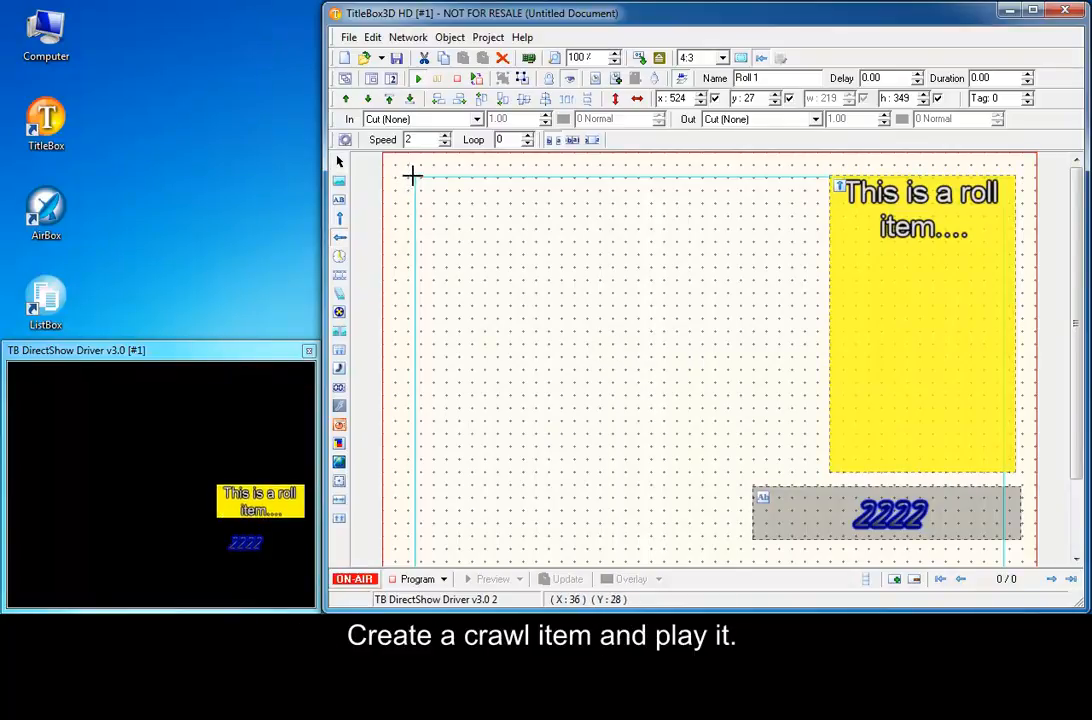
- Draw a wide crawl item reading 'crawl item' and start it playing in the output
left_click_drag(412, 176, 752, 244)
type("This is a")
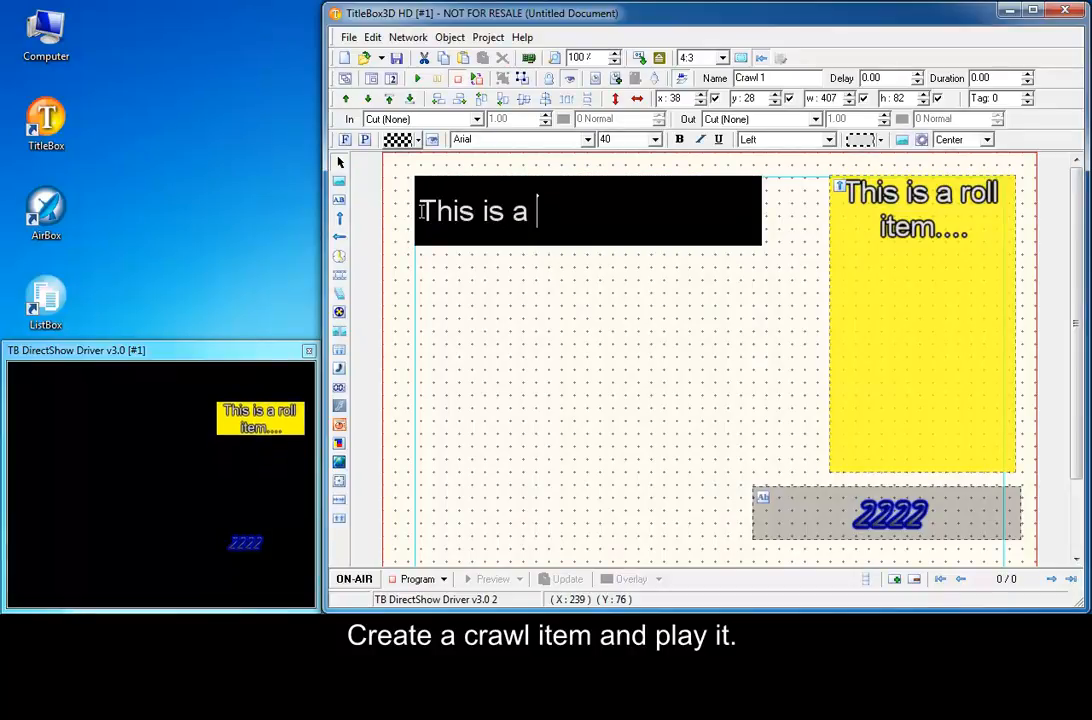
type("crawl item...")
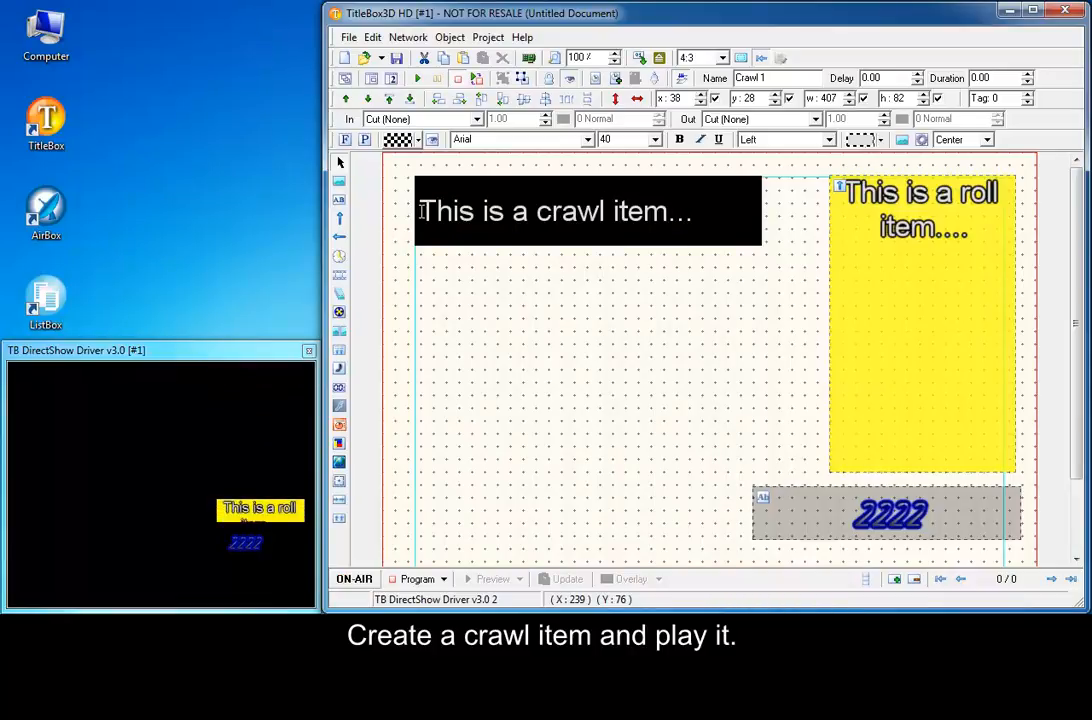
left_click(354, 580)
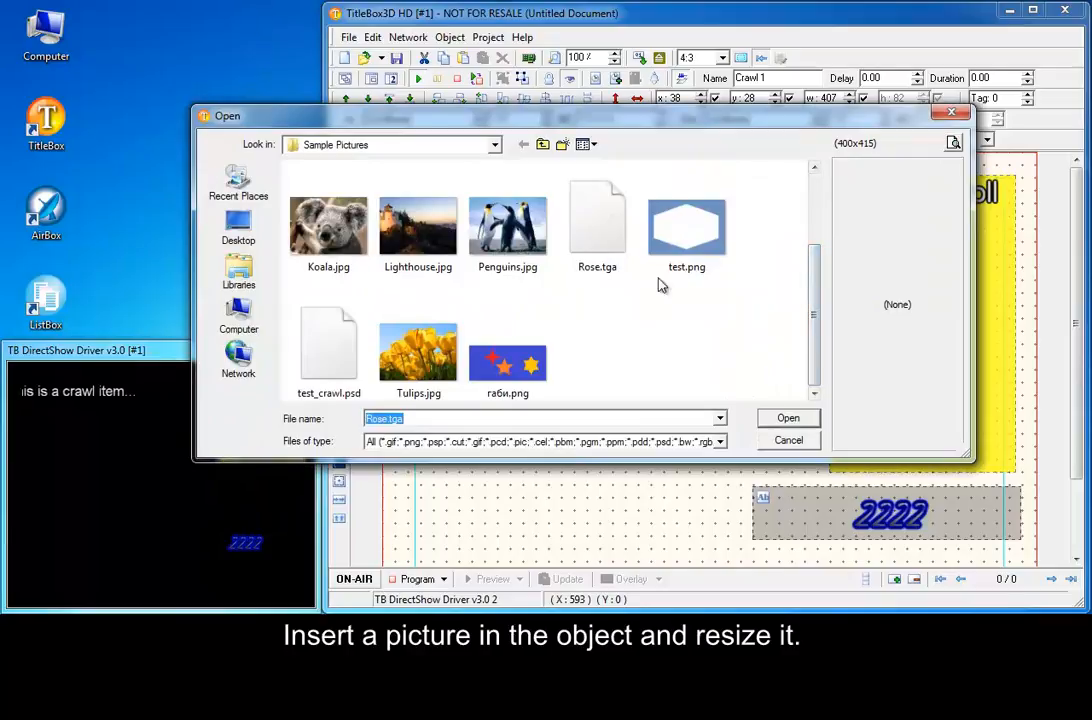
- Insert Rose.tga at the start of the crawl text and scale it down smaller
left_click(788, 418)
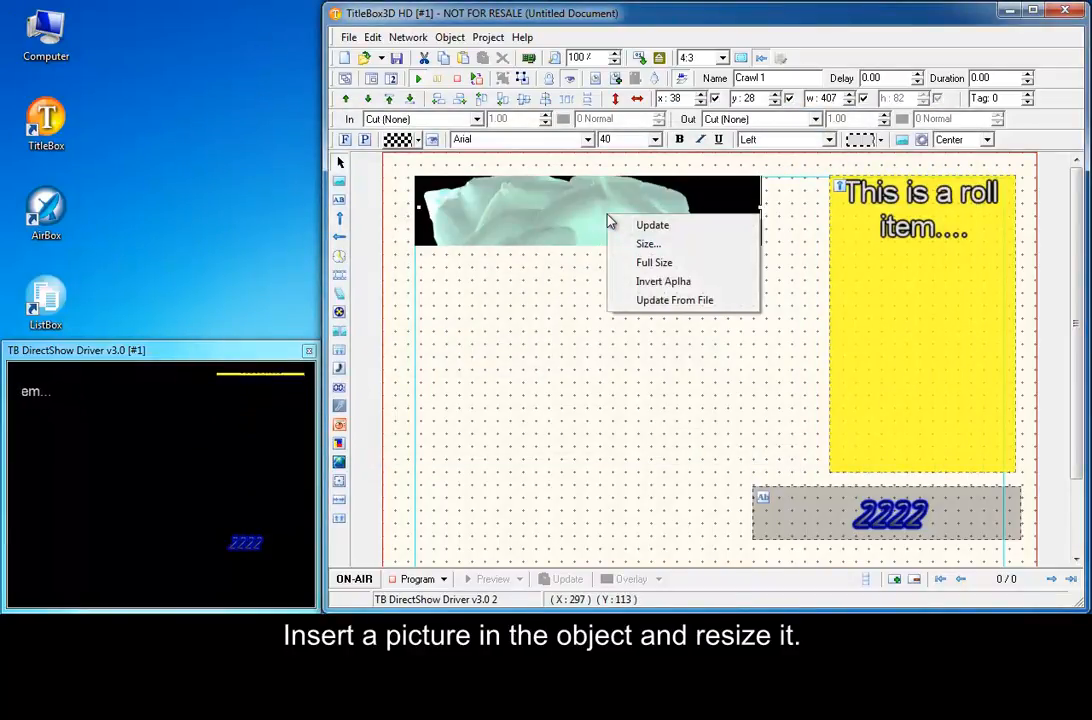
left_click(648, 244)
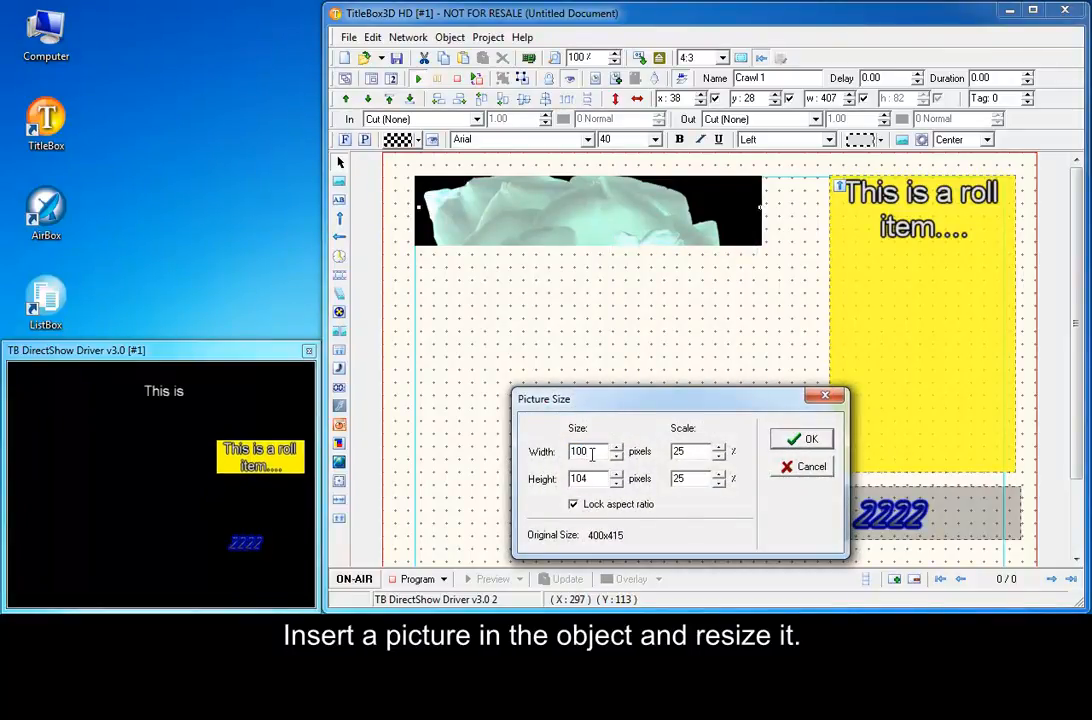
left_click(812, 438)
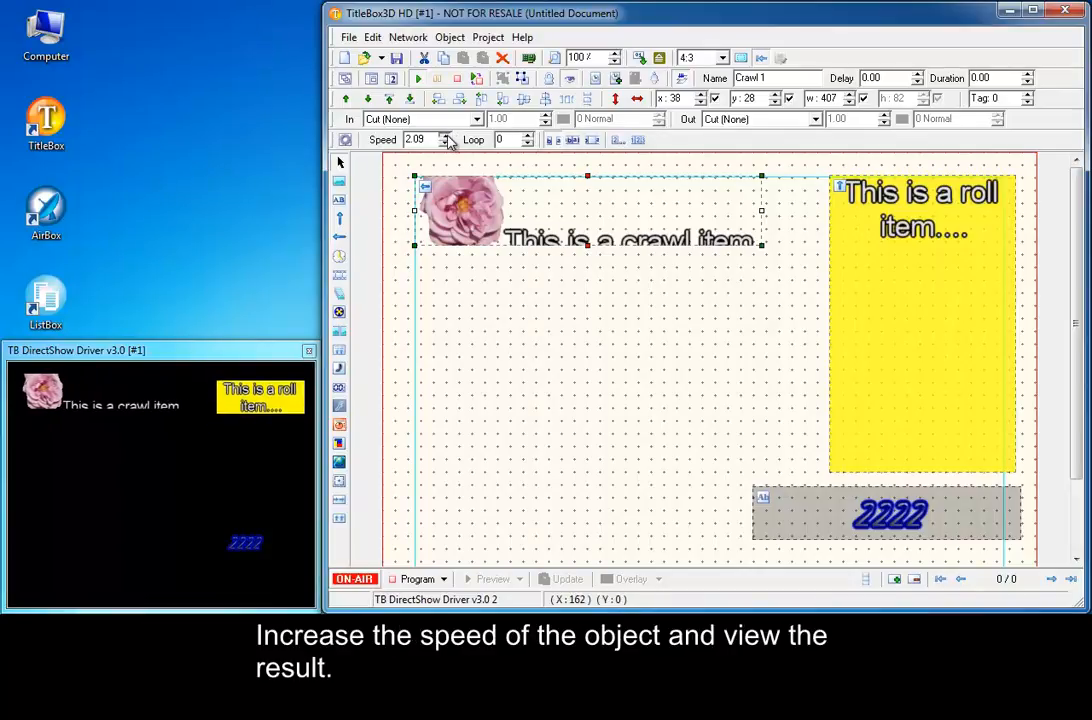
- Set the crawl speed to 5, then to 0 so the crawl stands still
type("5")
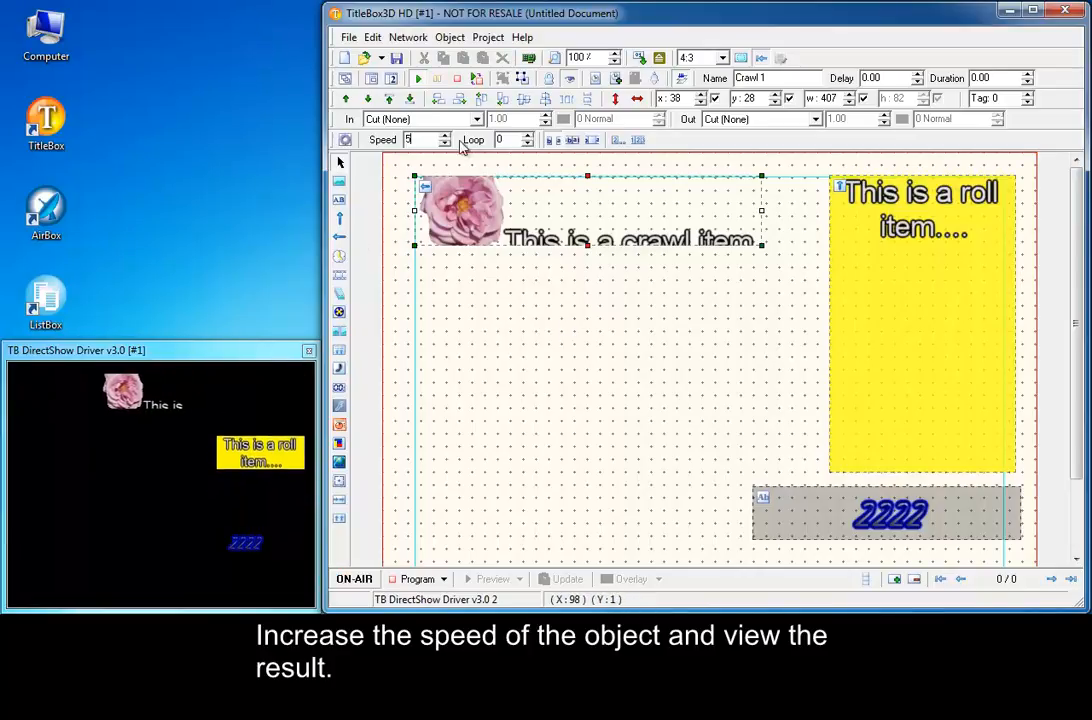
type("0")
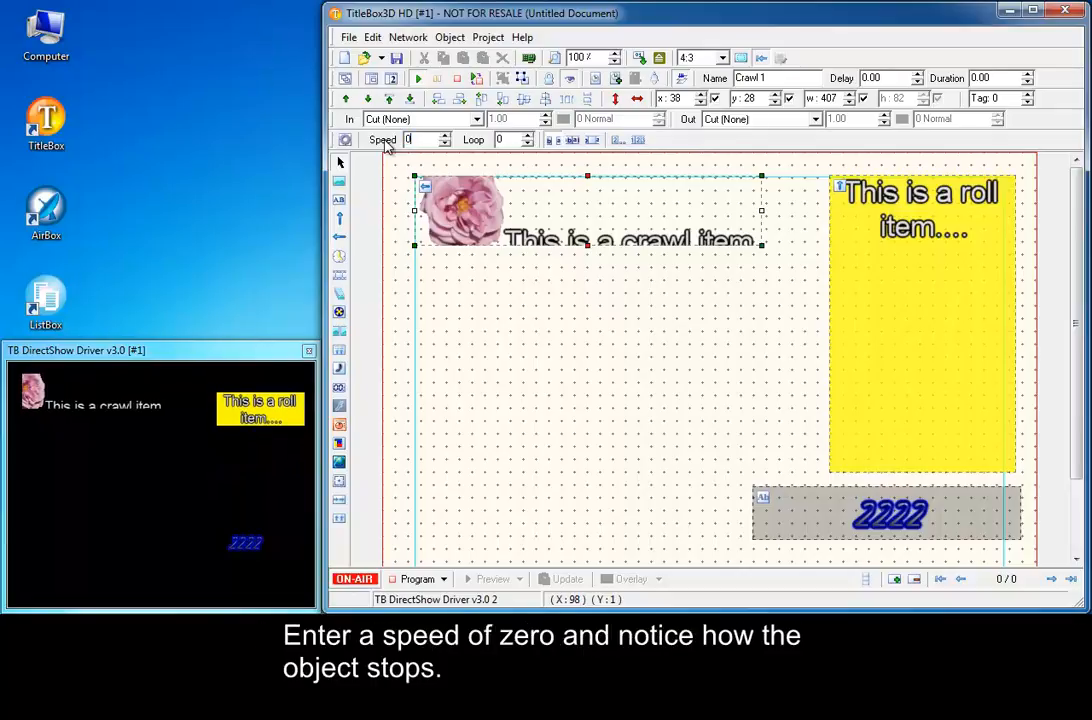